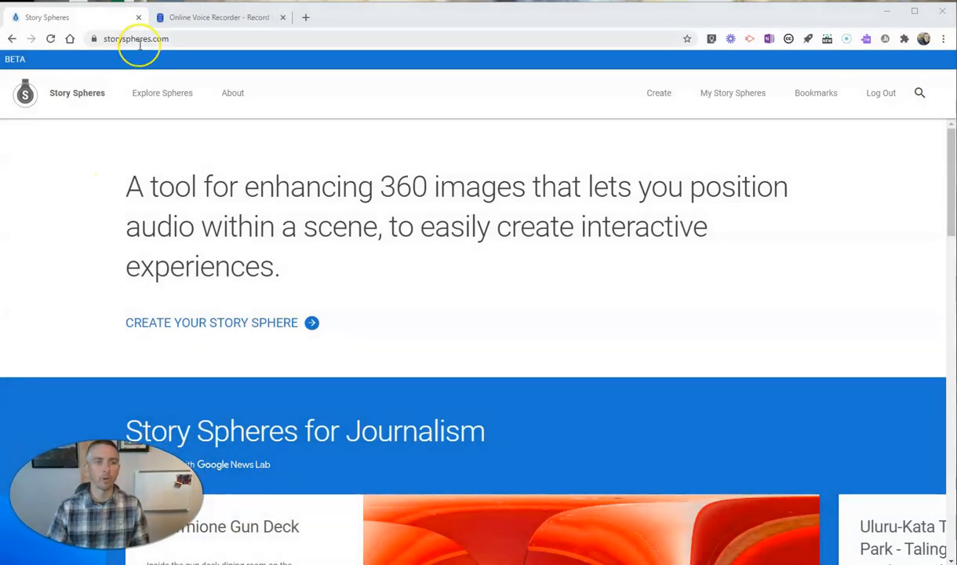
pyautogui.moveTo(221, 125)
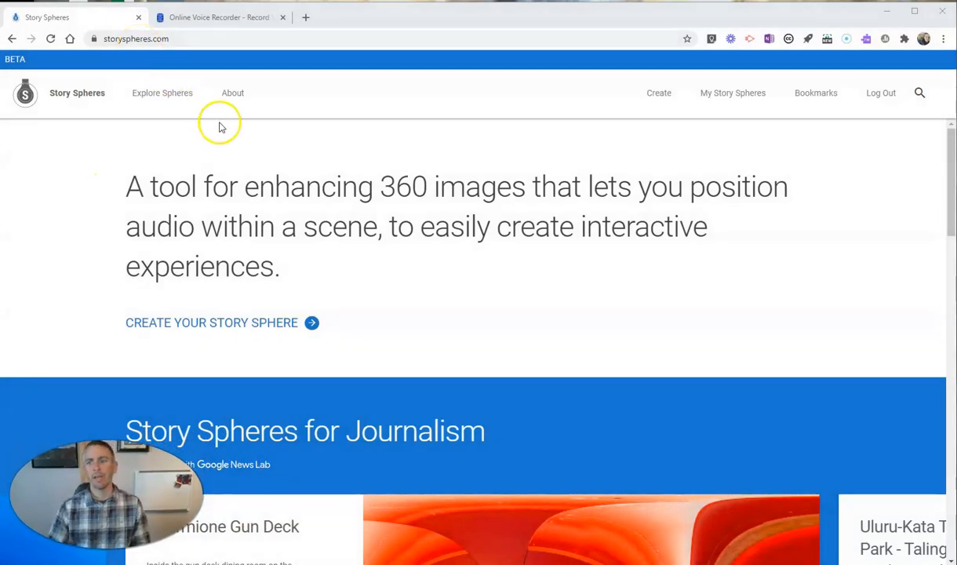
pyautogui.moveTo(220, 159)
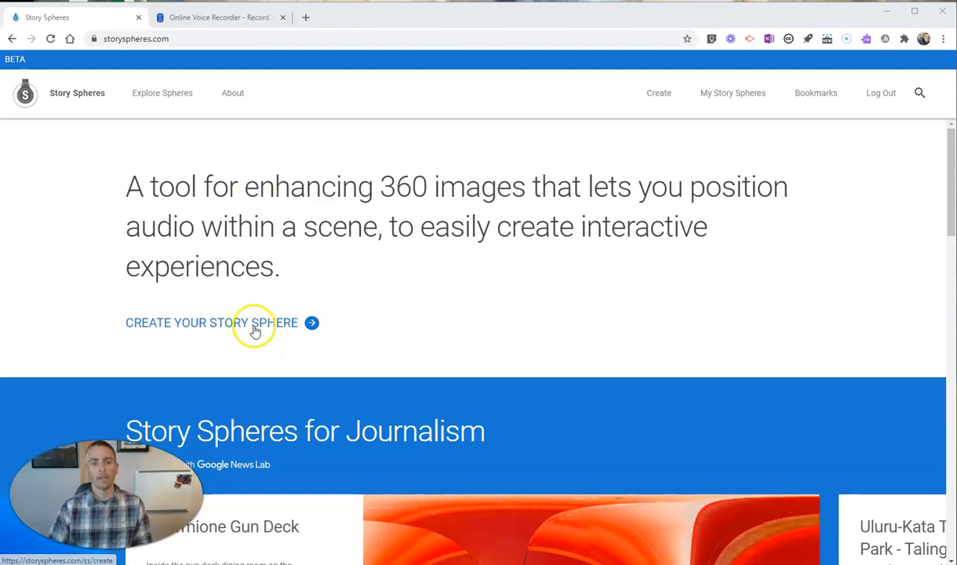
pyautogui.moveTo(231, 326)
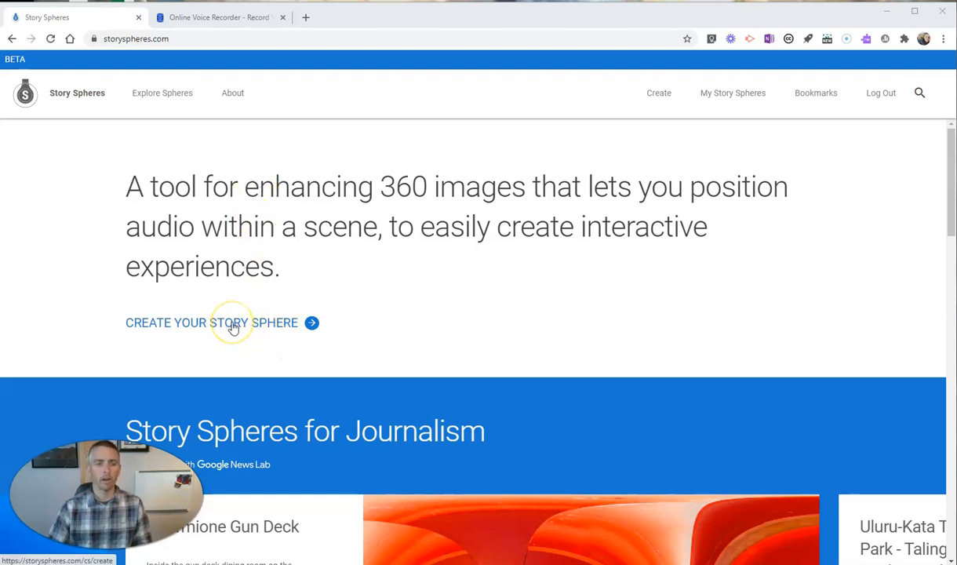
# Start a new story sphere titled 'Hannibal Hamlin Green'.
pyautogui.click(212, 322)
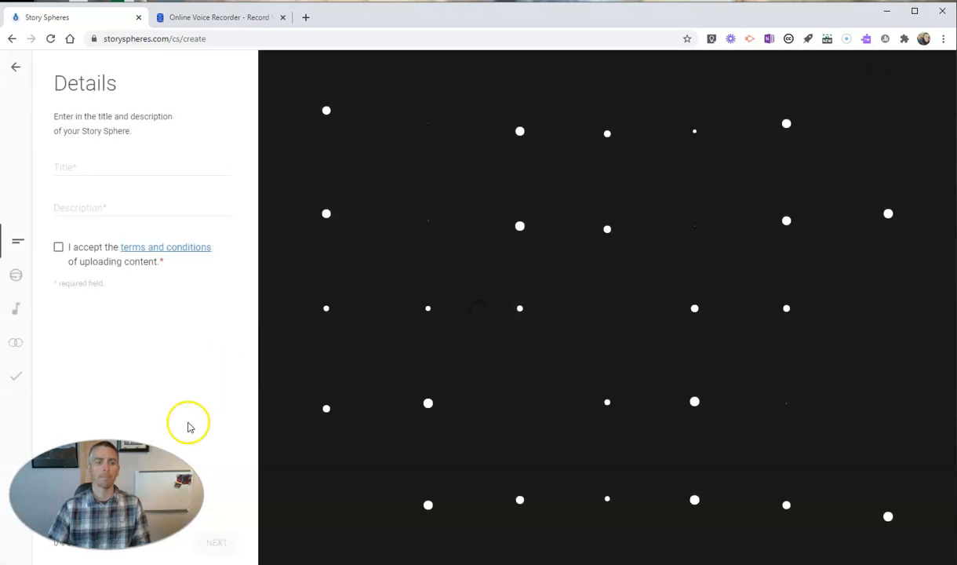
pyautogui.click(103, 168)
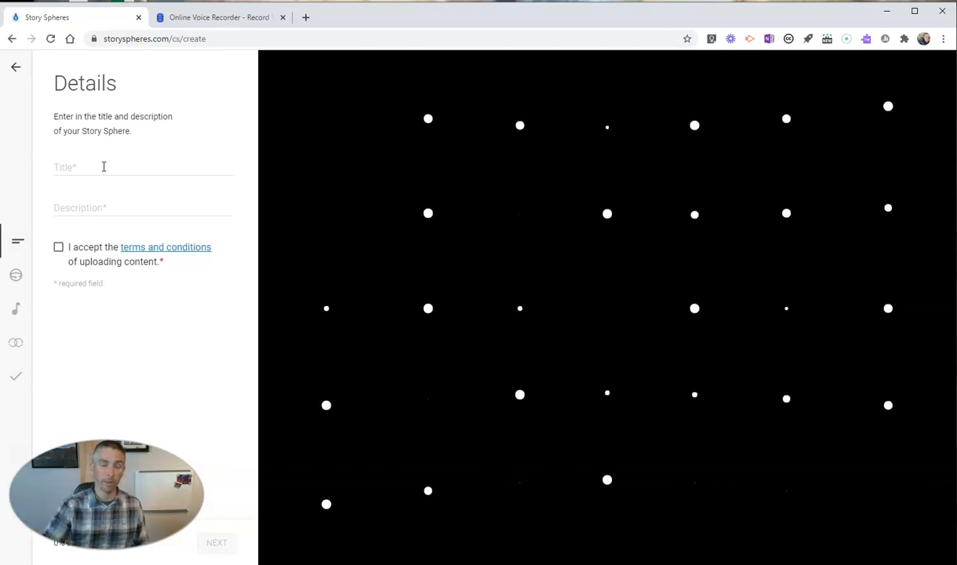
pyautogui.click(104, 166)
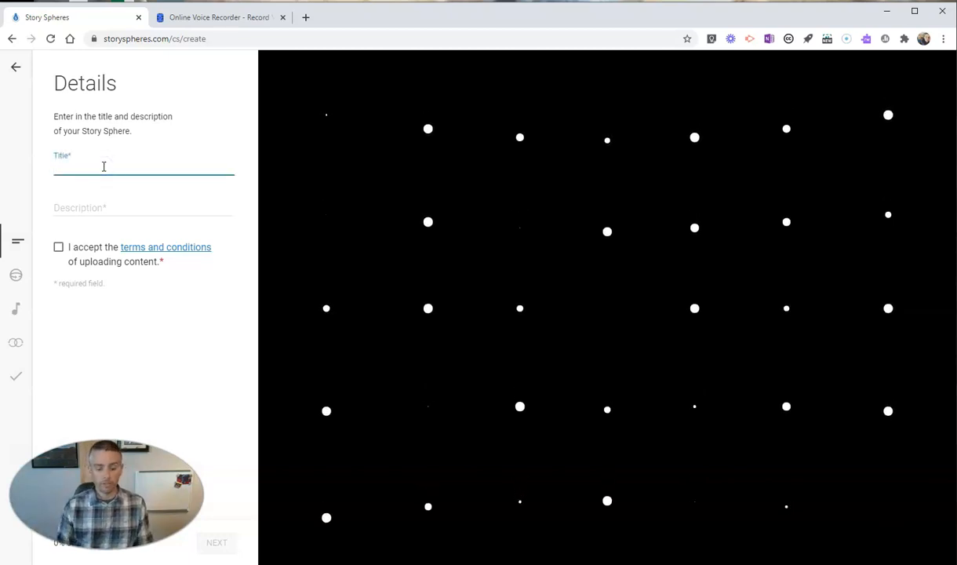
pyautogui.write('Hannibal Hamlin GF')
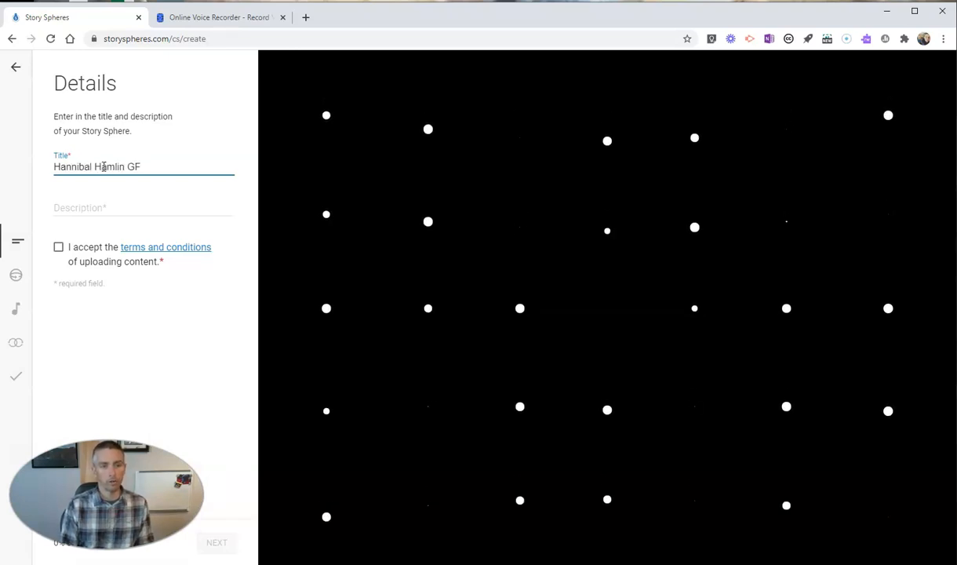
pyautogui.write('Green')
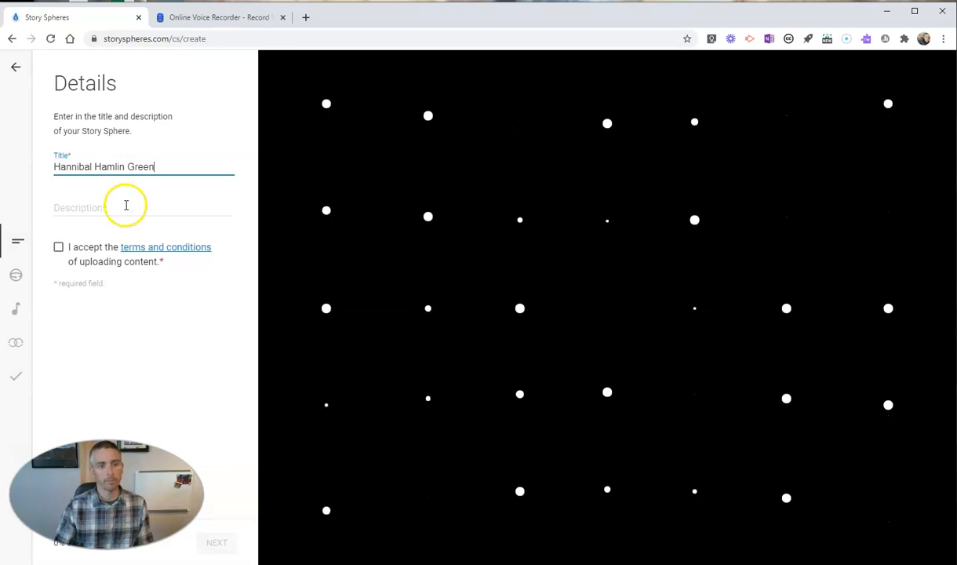
# Describe it as the common space before Hannibal's estate and accept the upload terms.
pyautogui.write('This is')
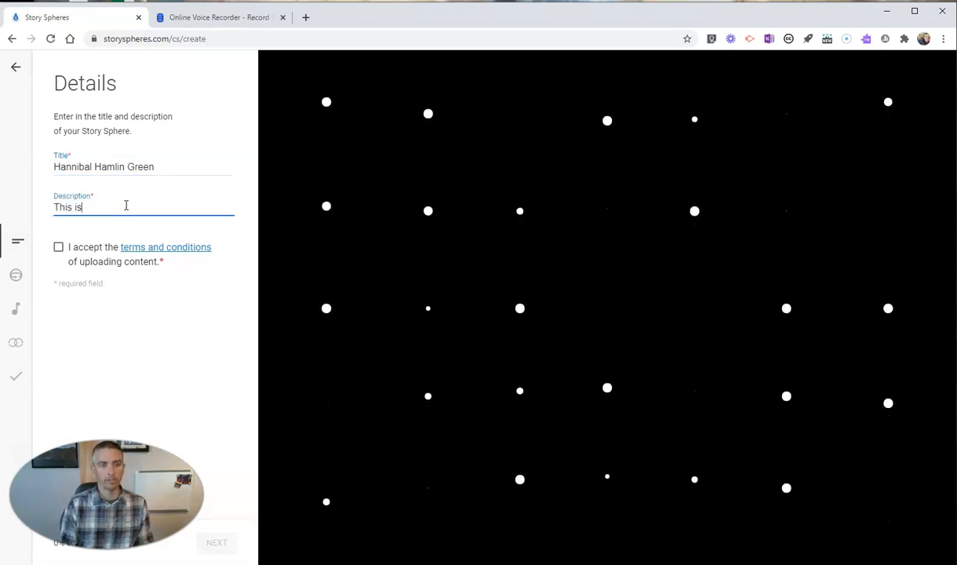
pyautogui.write('the common s')
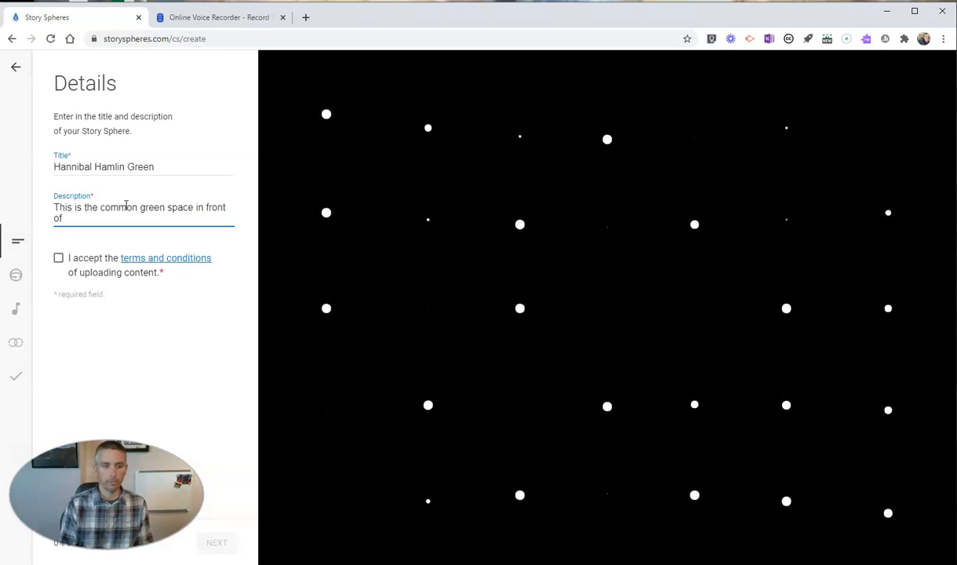
pyautogui.write('Hannibal Hamlin e')
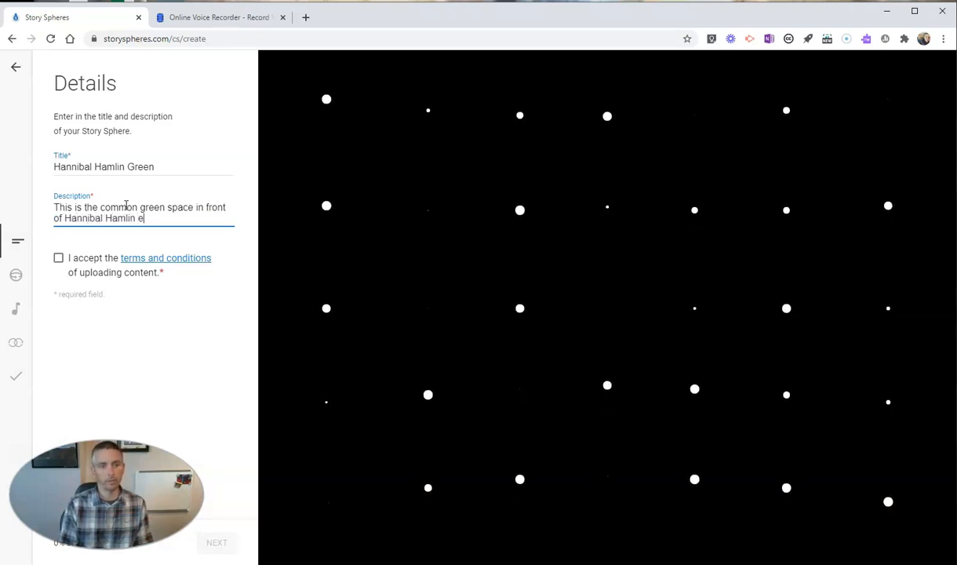
pyautogui.write("'s")
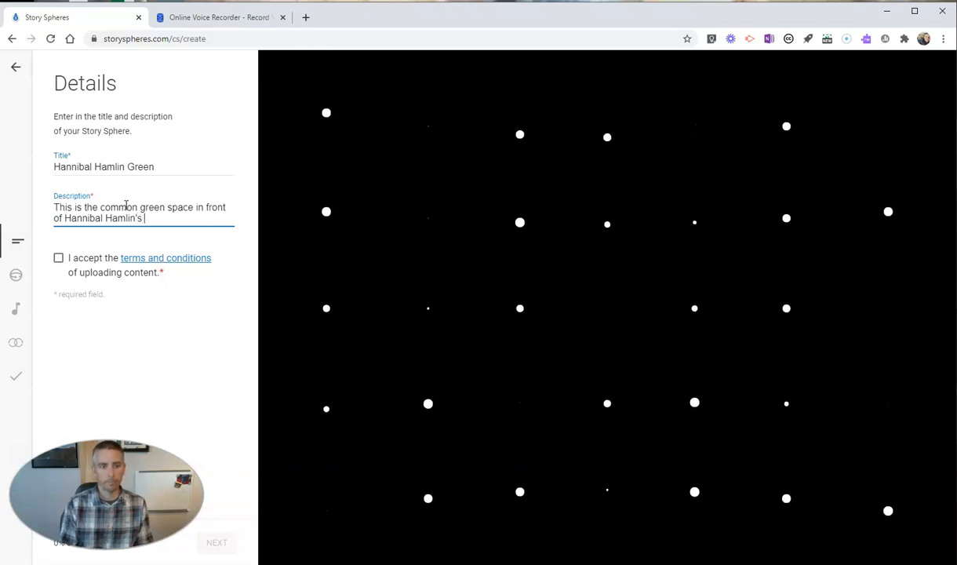
pyautogui.write('estate')
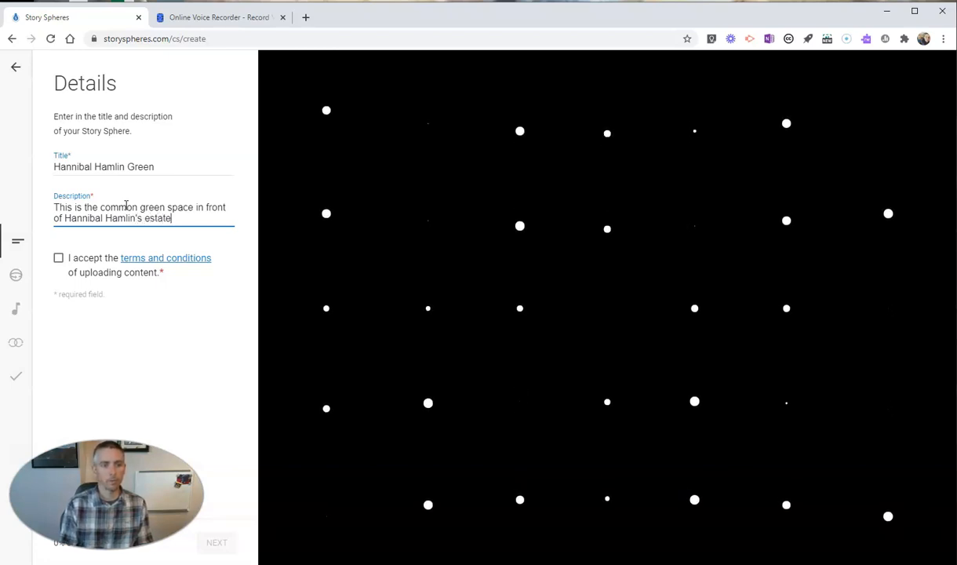
pyautogui.write('.')
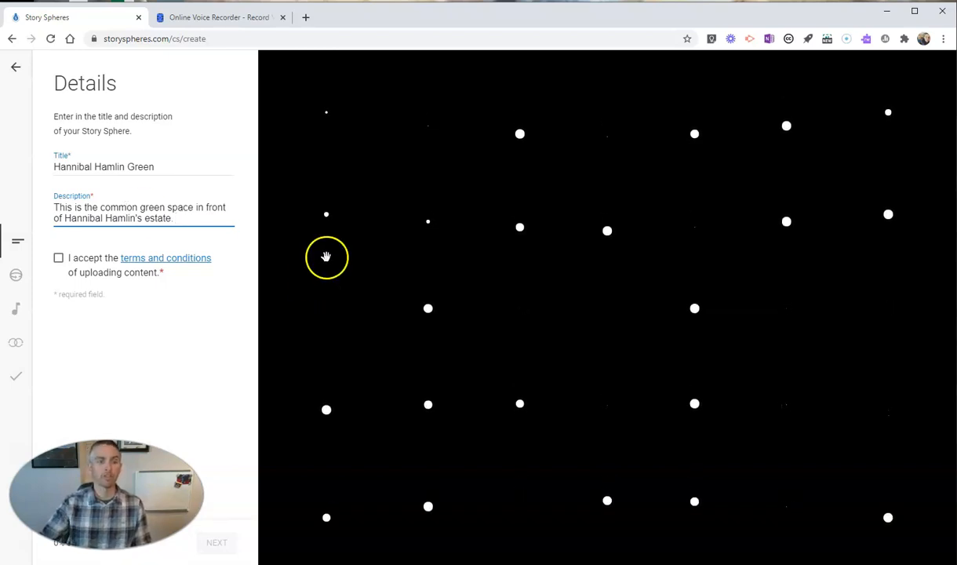
pyautogui.click(59, 257)
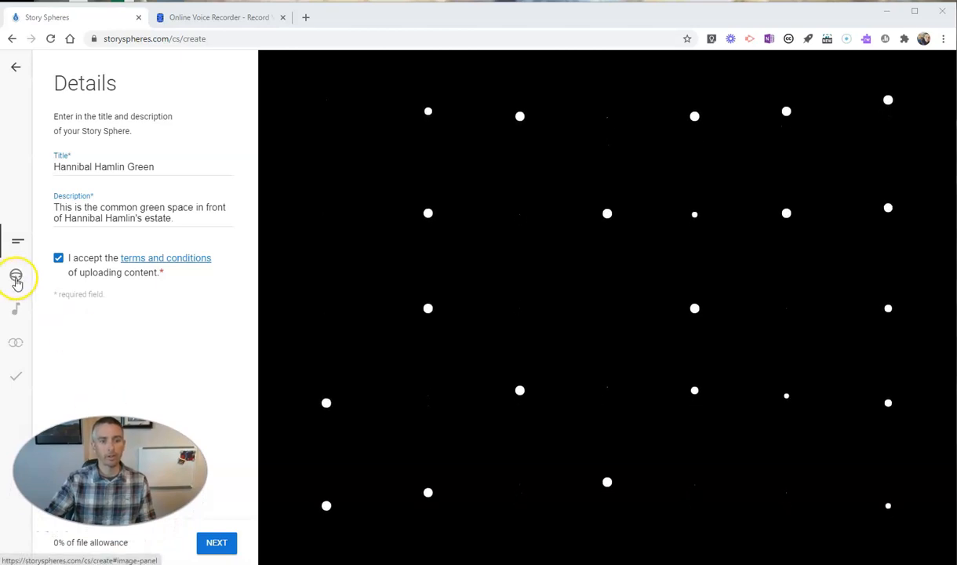
# Pick 'Hannibal Hamlin 360 sphere' from the demos pictures folder for the 360 image step.
pyautogui.click(17, 276)
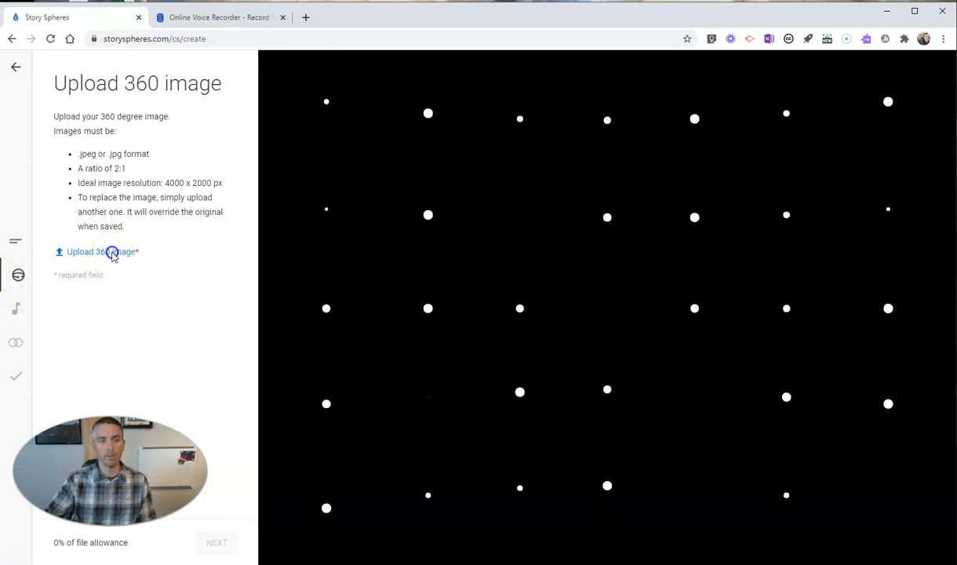
pyautogui.click(101, 251)
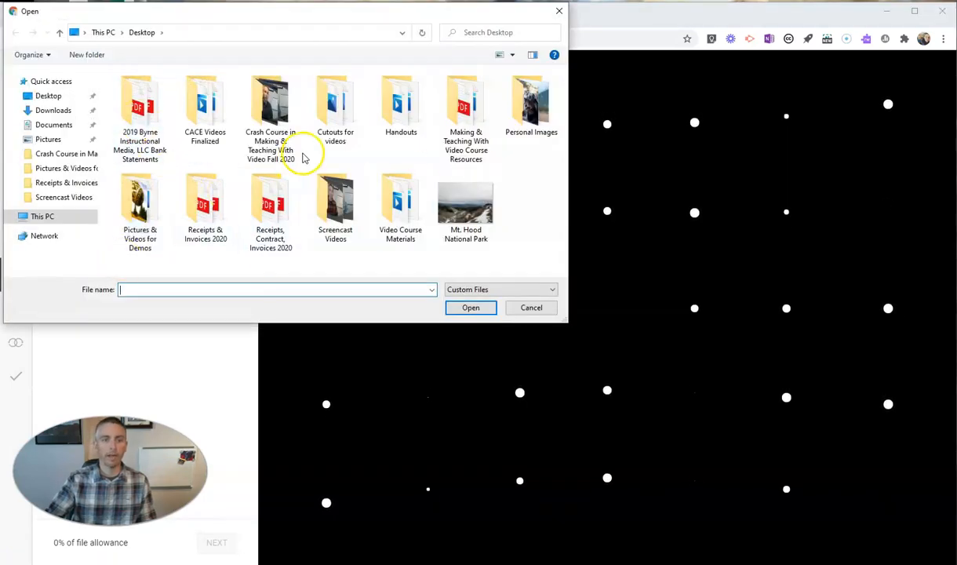
pyautogui.moveTo(531, 105)
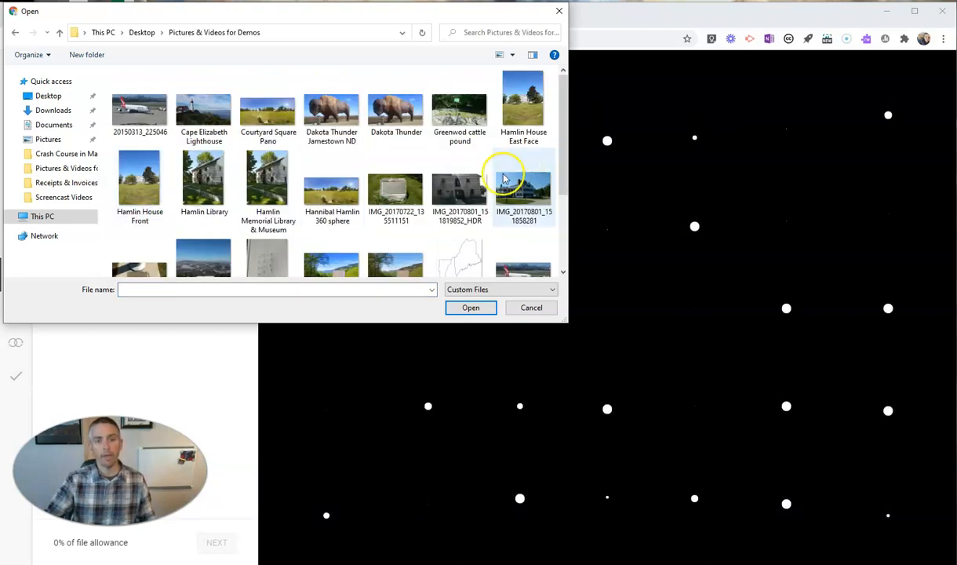
pyautogui.click(332, 180)
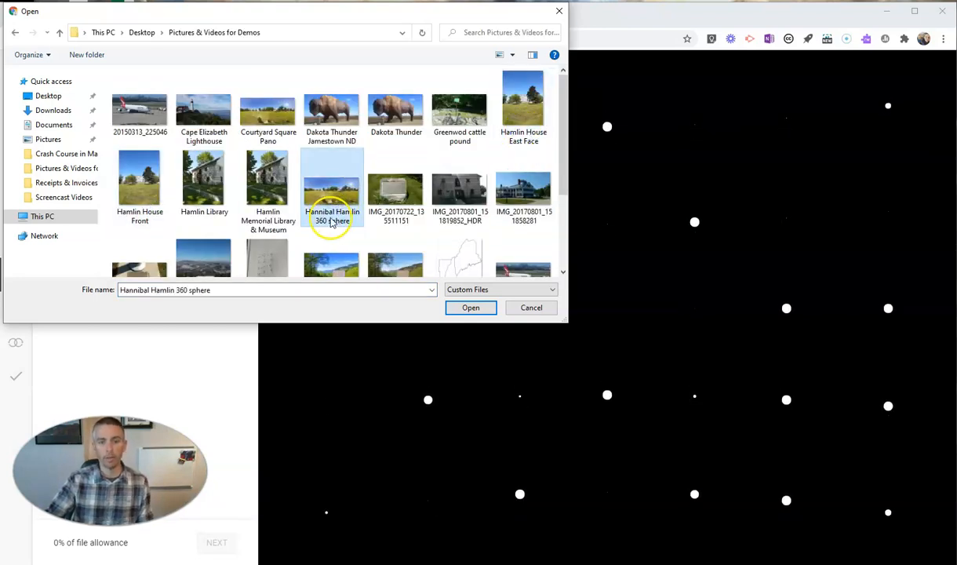
pyautogui.moveTo(443, 323)
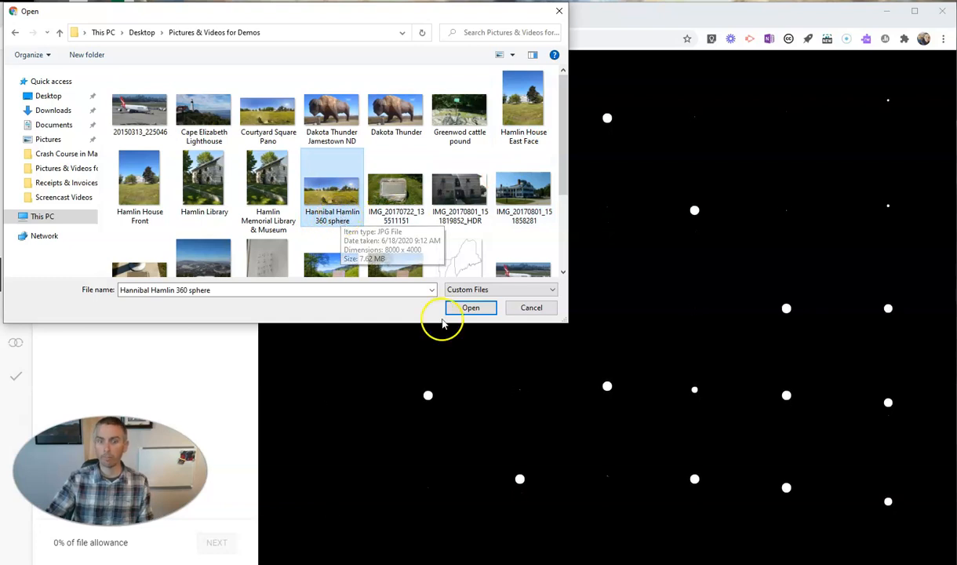
# Upload the Hannibal Hamlin 360 photo and pan the panorama toward the white building.
pyautogui.click(470, 308)
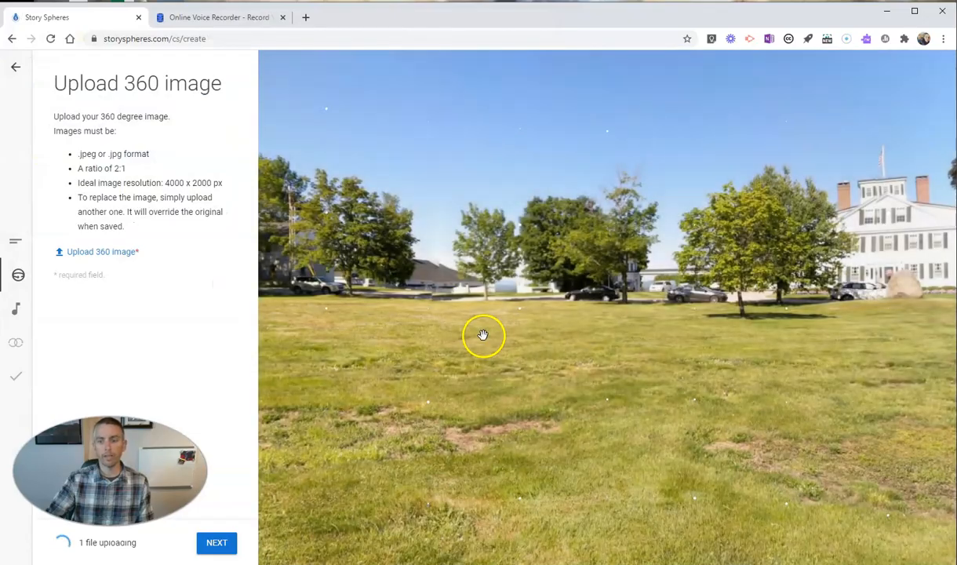
pyautogui.moveTo(482, 335); pyautogui.dragTo(506, 311)
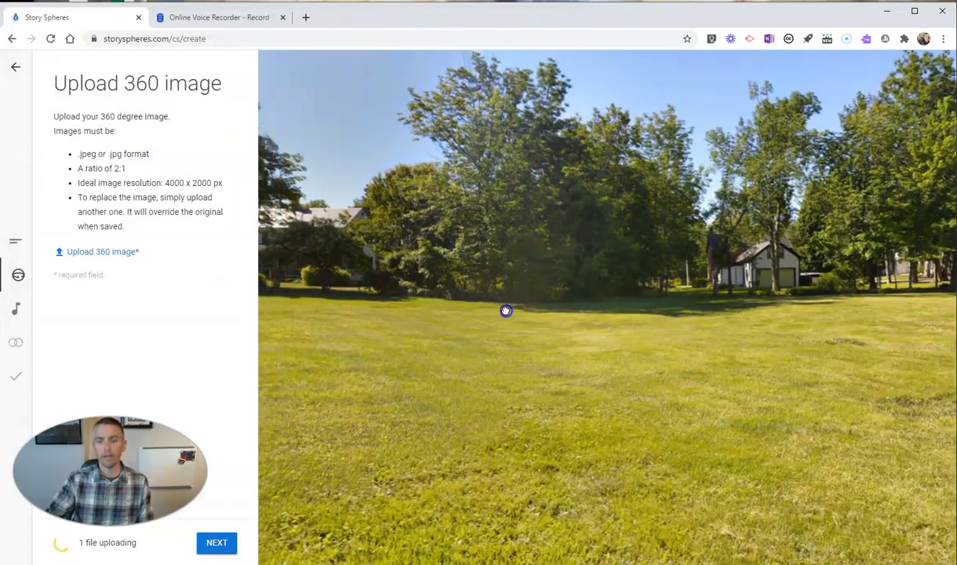
pyautogui.moveTo(506, 311); pyautogui.dragTo(594, 305)
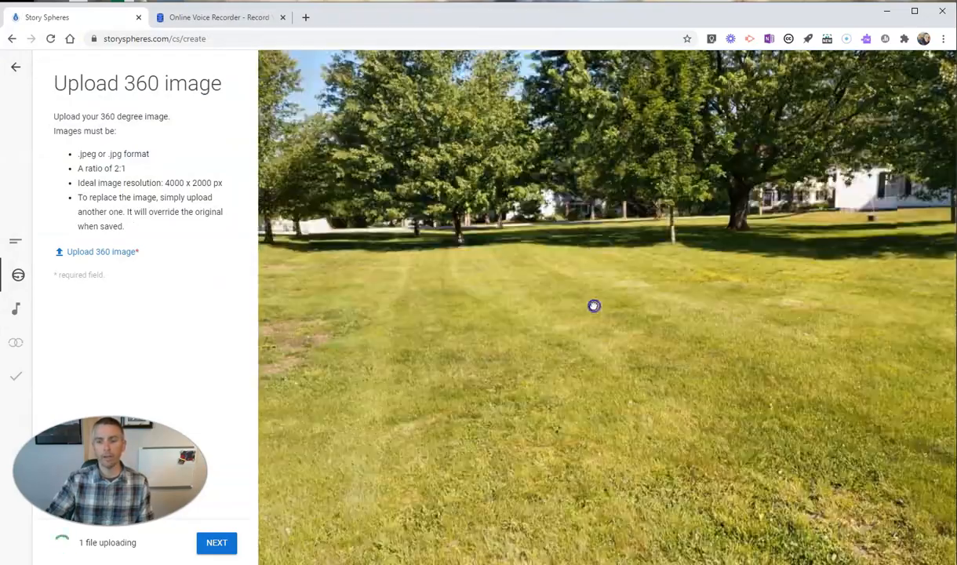
pyautogui.moveTo(593, 305); pyautogui.dragTo(549, 313)
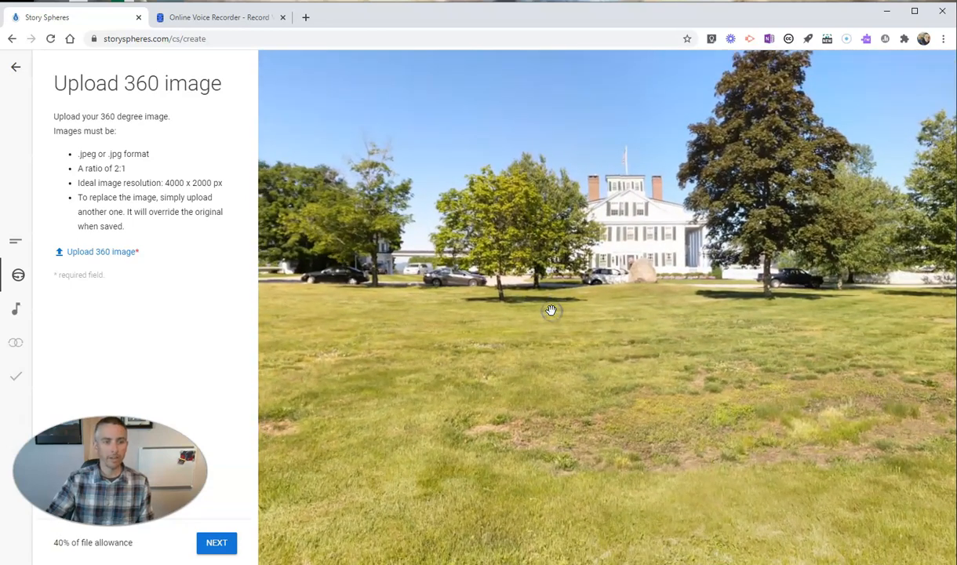
pyautogui.moveTo(16, 308)
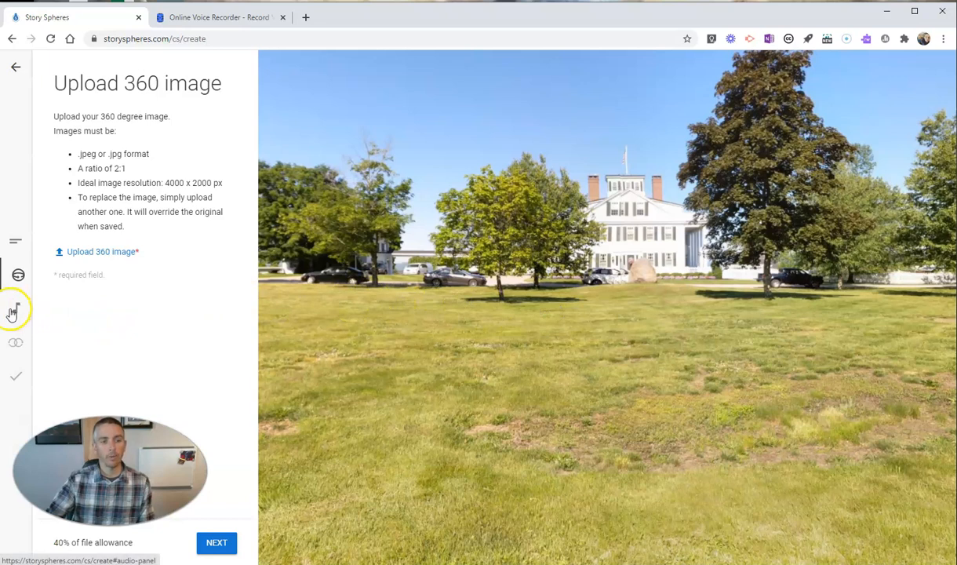
# Reach the audio upload step and switch to the Online Voice Recorder site.
pyautogui.click(14, 308)
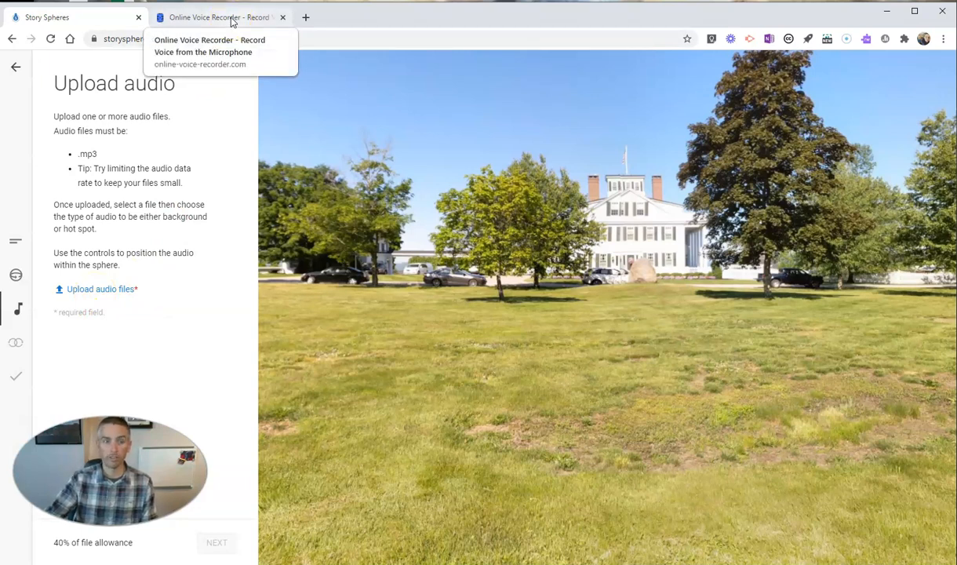
pyautogui.click(228, 18)
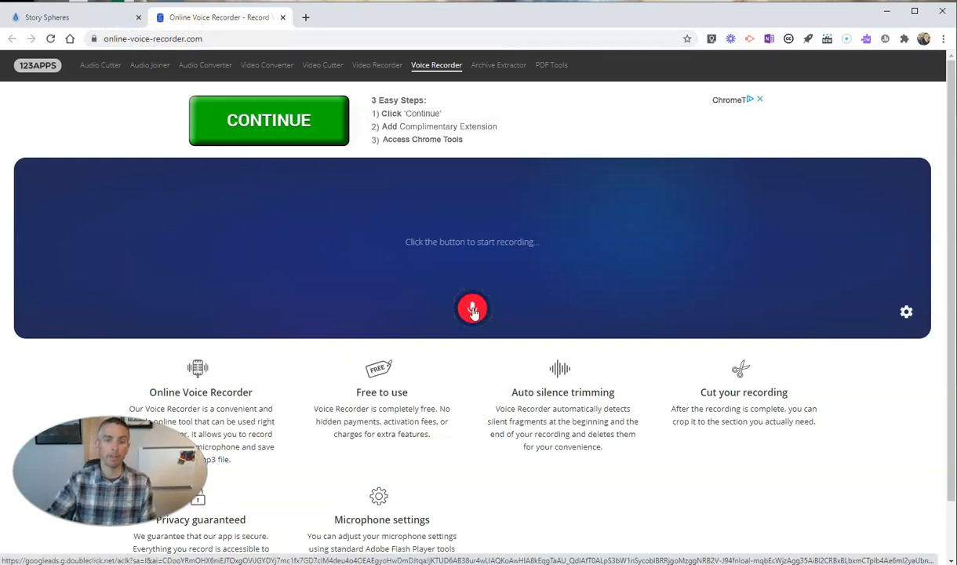
# Record the narration, trim its silent start and end, and save it as MP3.
pyautogui.click(471, 307)
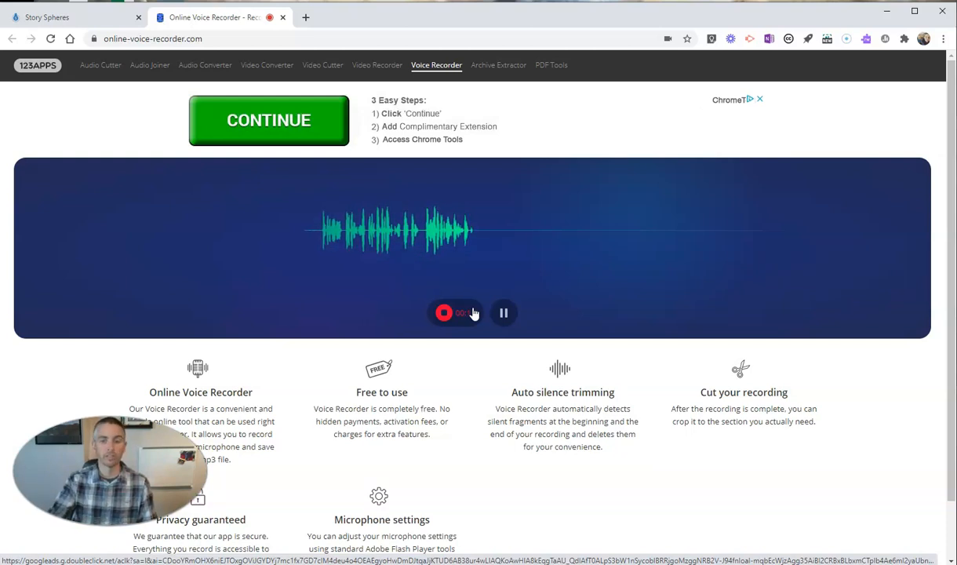
pyautogui.click(453, 312)
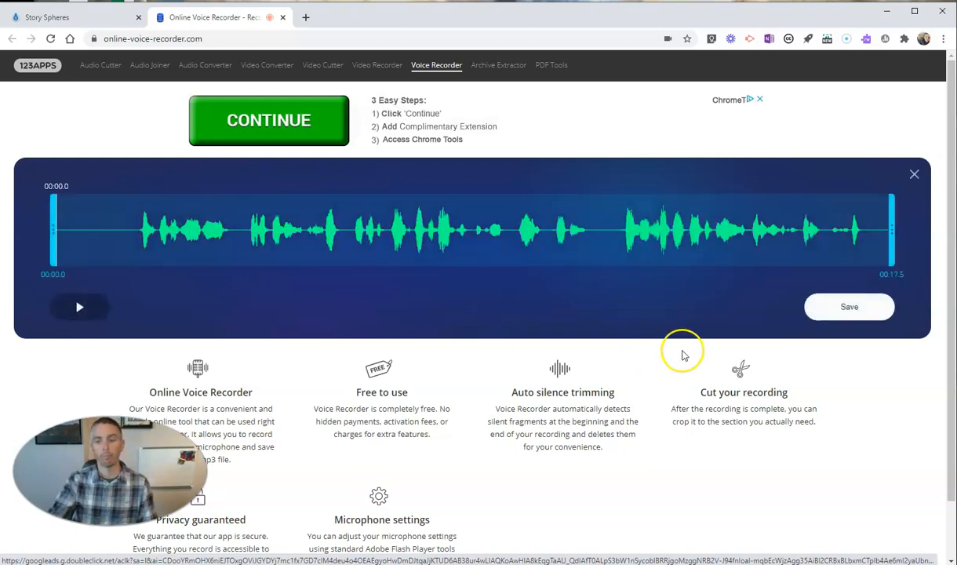
pyautogui.moveTo(53, 231); pyautogui.dragTo(124, 231)
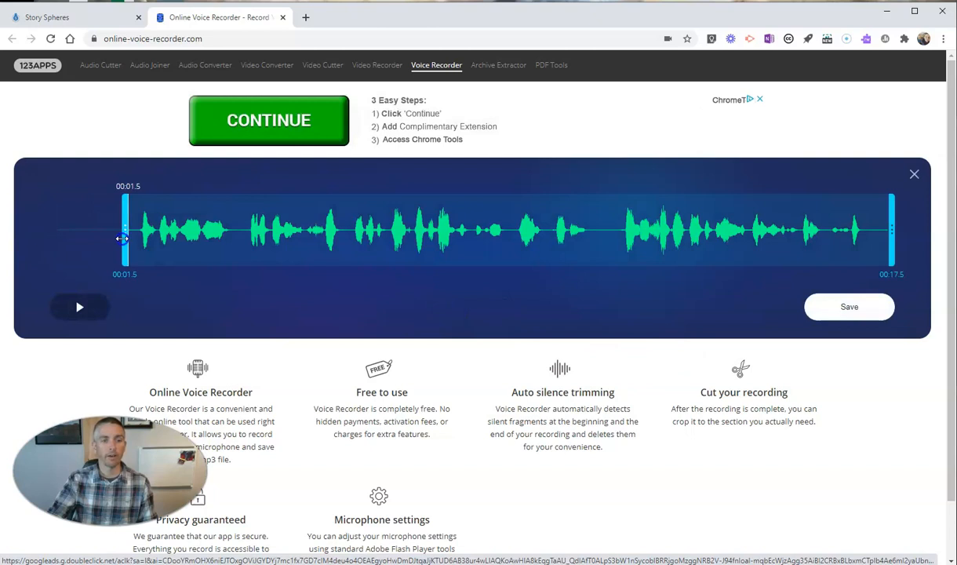
pyautogui.moveTo(892, 243); pyautogui.dragTo(880, 243)
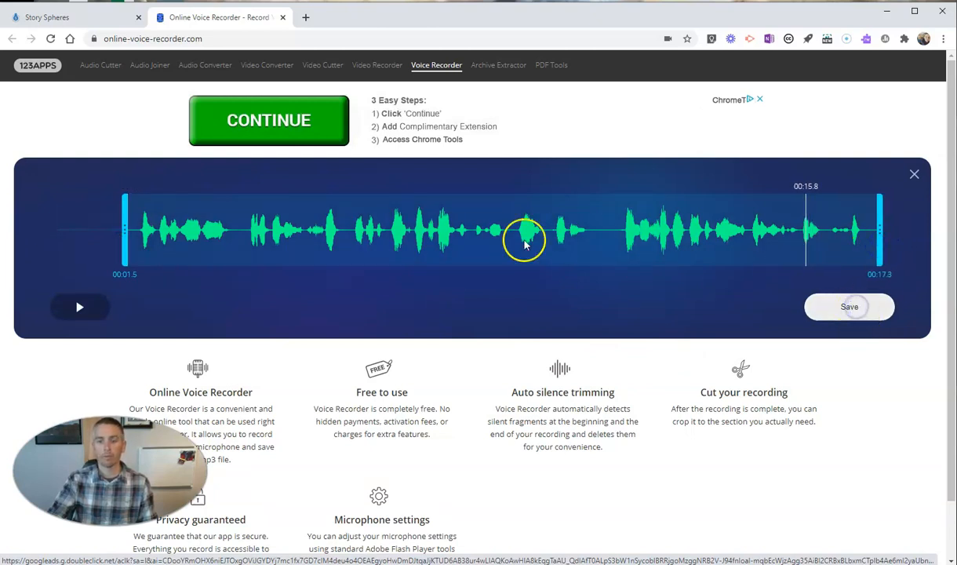
pyautogui.click(848, 306)
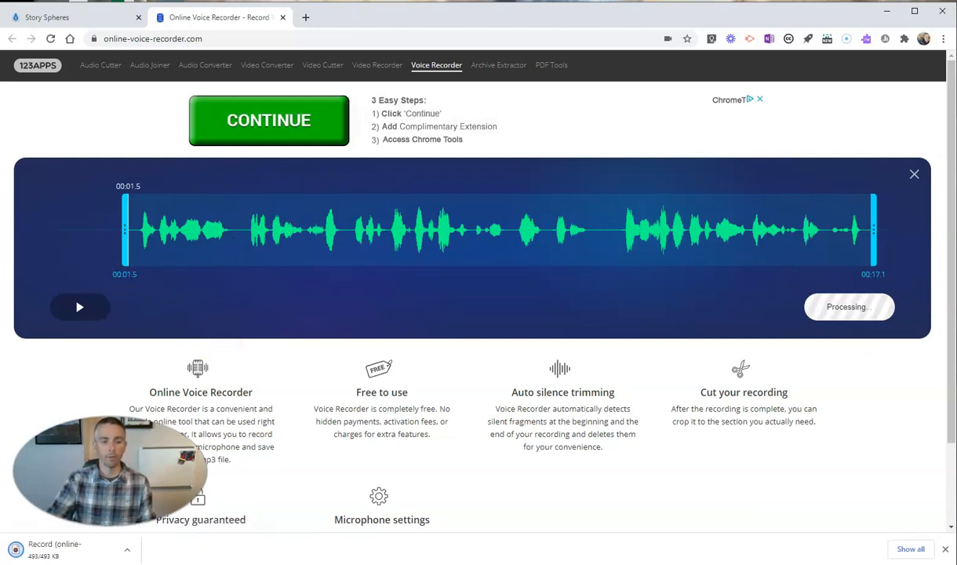
pyautogui.click(55, 18)
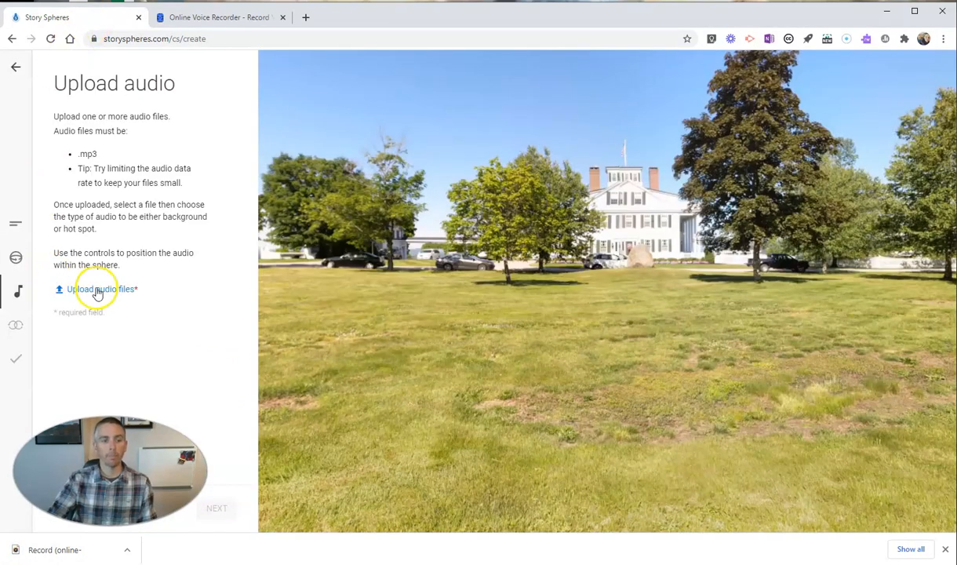
# Upload the new Downloads recording 'Record (online-voice-recorder.com) (16)' as sphere audio.
pyautogui.click(99, 289)
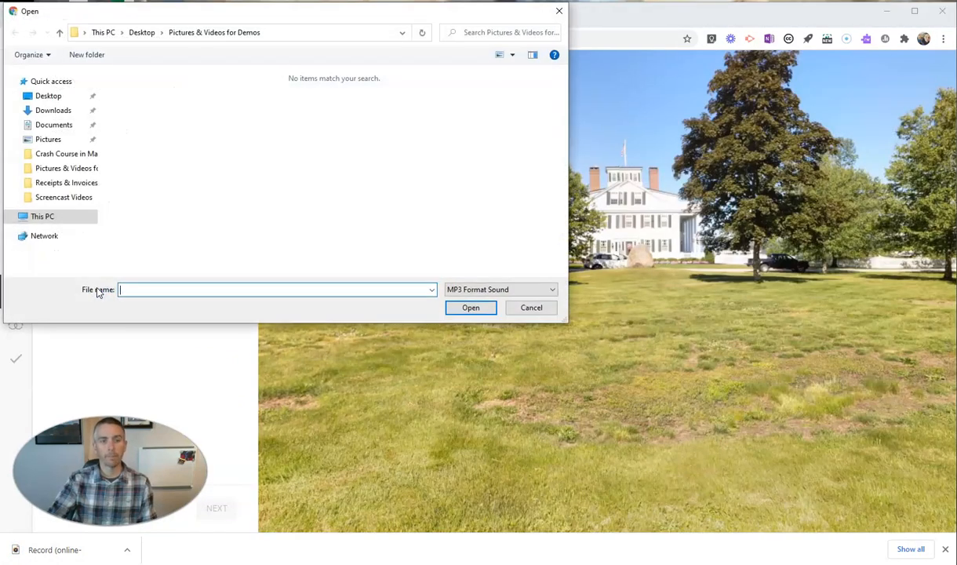
pyautogui.click(52, 110)
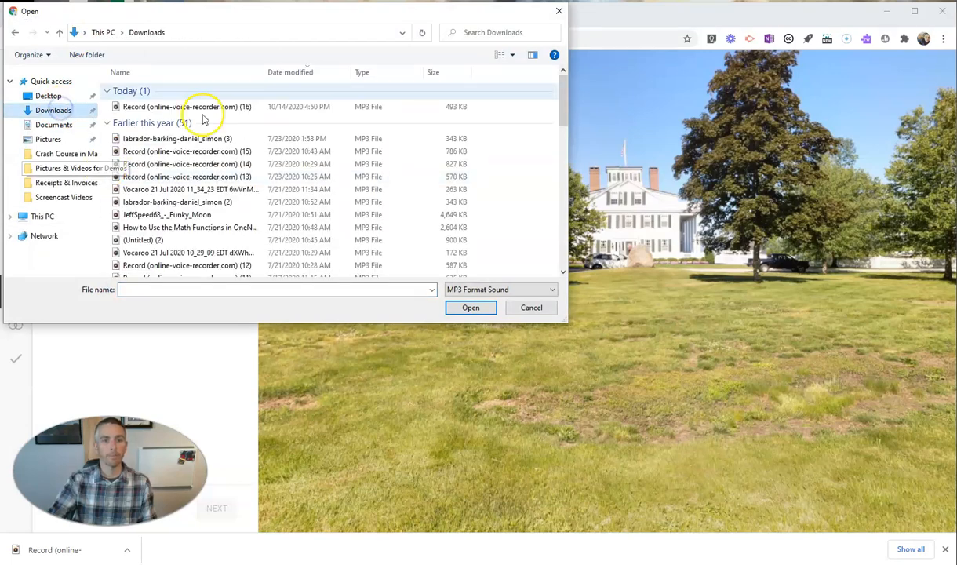
pyautogui.click(186, 106)
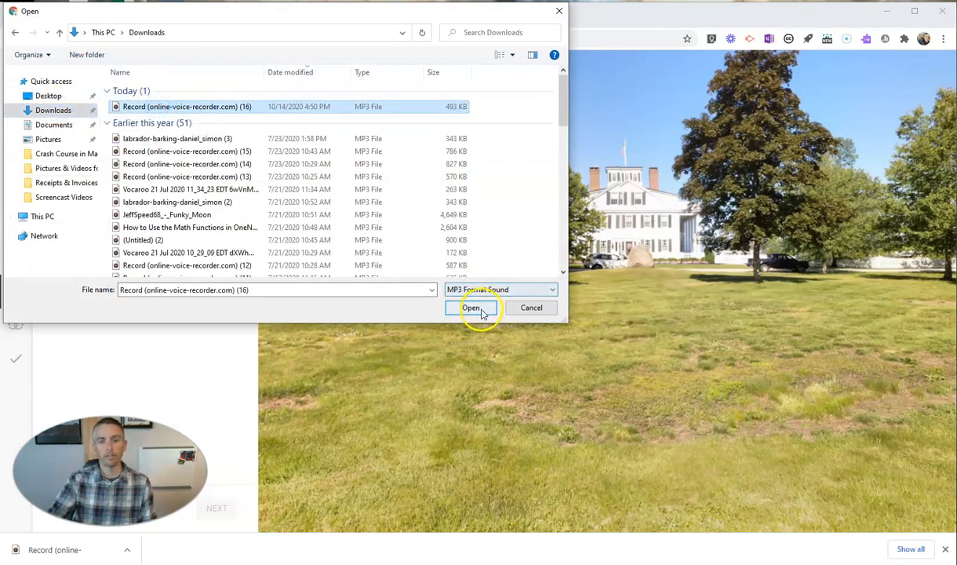
pyautogui.click(471, 307)
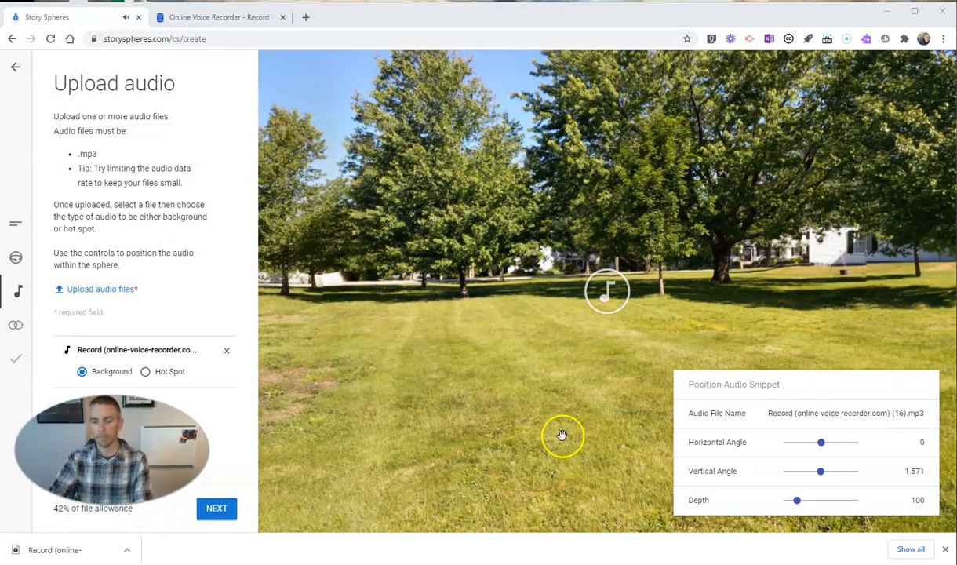
pyautogui.moveTo(608, 294)
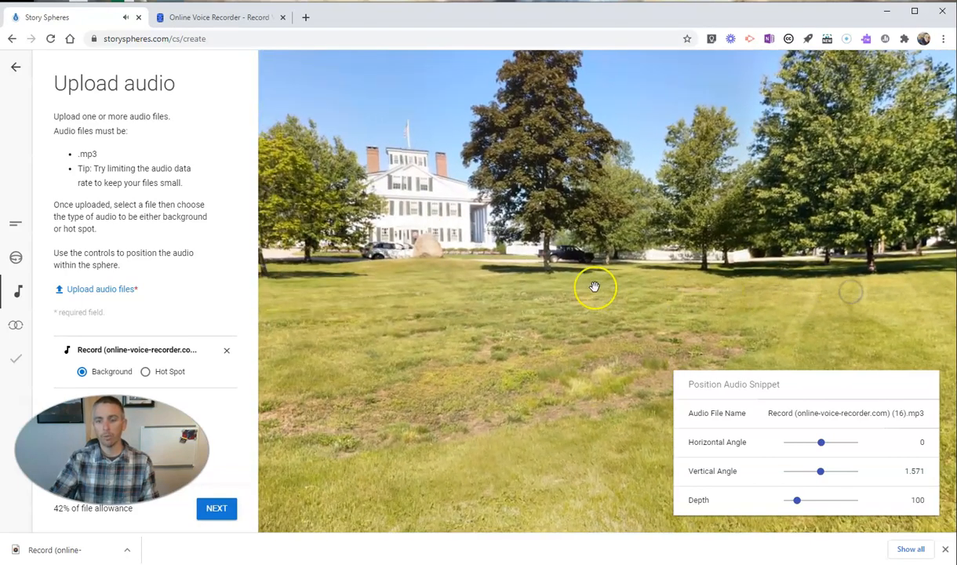
# Set the uploaded narration to Hot Spot and look around the green for its marker.
pyautogui.moveTo(595, 286); pyautogui.dragTo(576, 280)
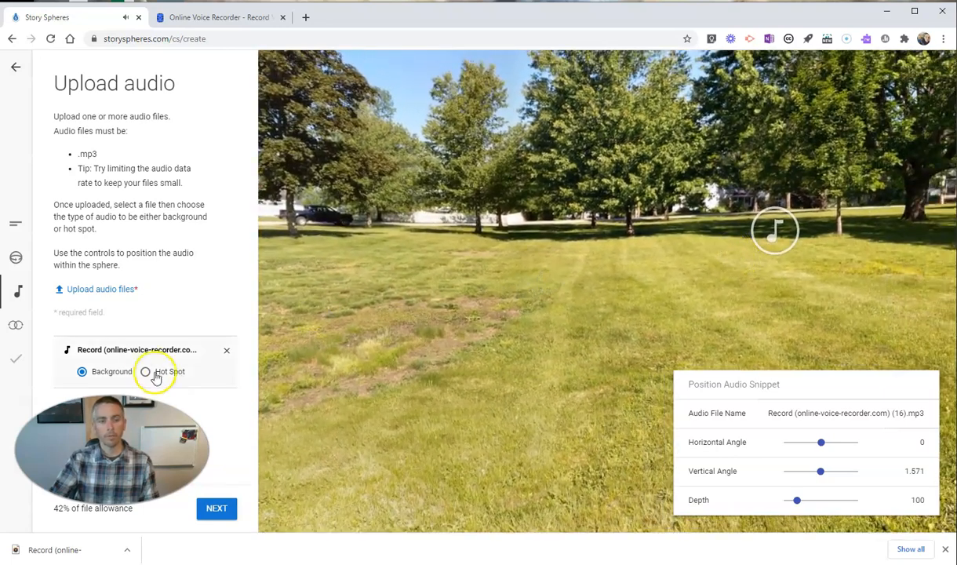
pyautogui.click(145, 371)
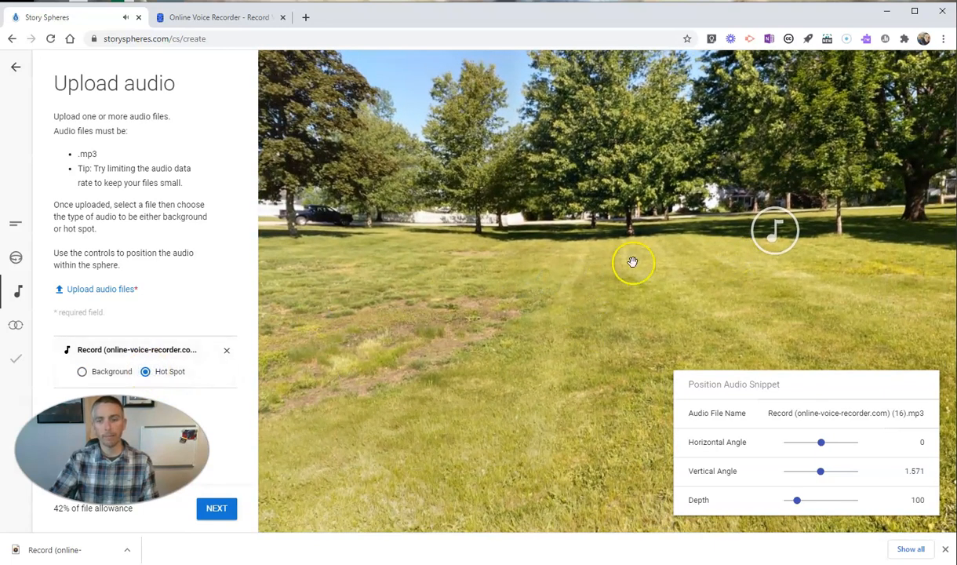
pyautogui.moveTo(632, 262); pyautogui.dragTo(751, 239)
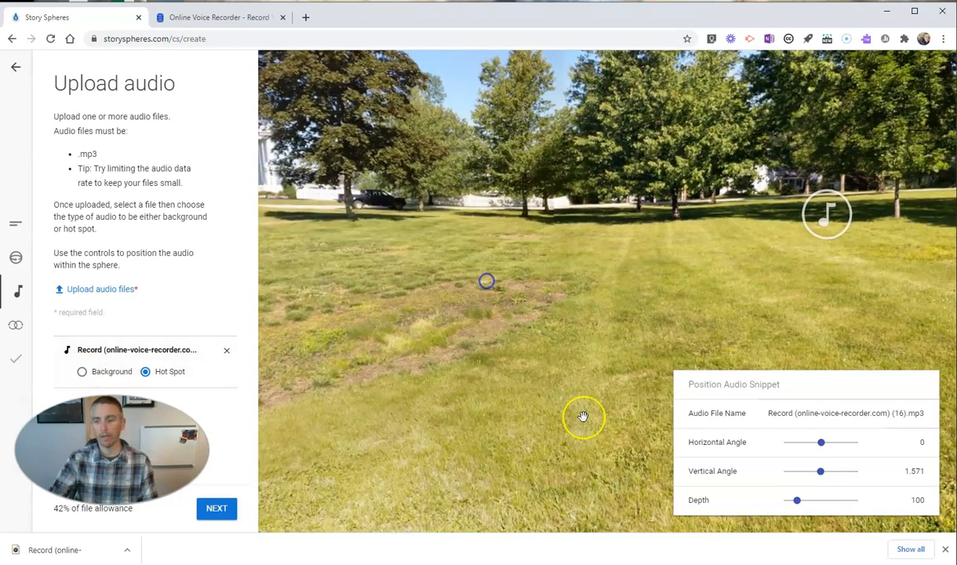
# Adjust the Position Audio Snippet sliders to vertical angle 1.562 and horizontal angle -1.152.
pyautogui.moveTo(797, 500); pyautogui.dragTo(801, 500)
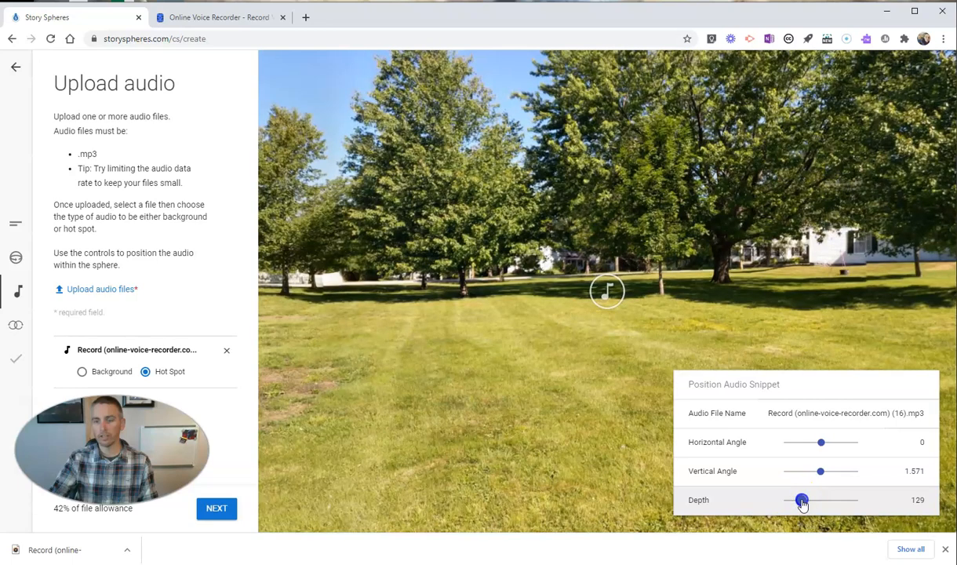
pyautogui.moveTo(801, 500); pyautogui.dragTo(790, 499)
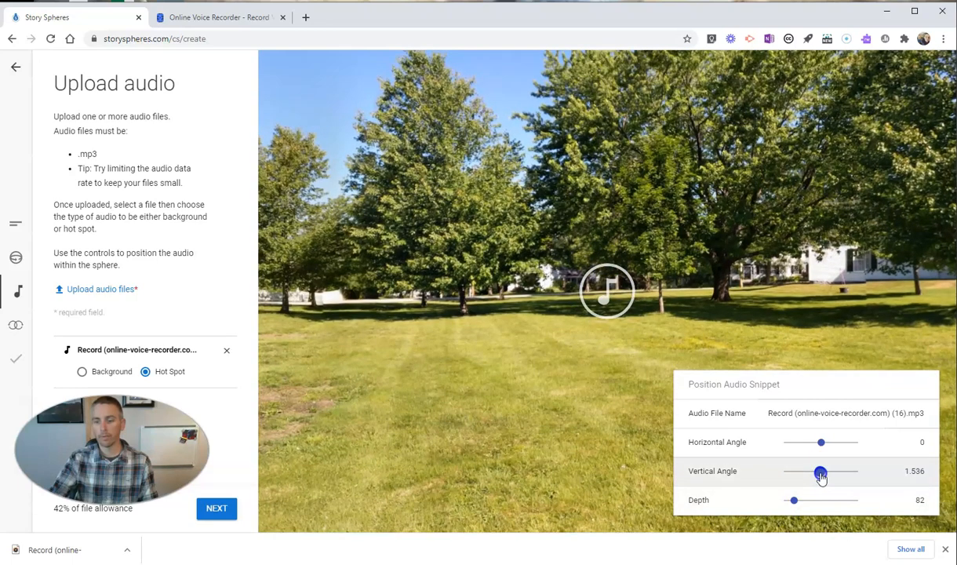
pyautogui.moveTo(821, 474); pyautogui.dragTo(825, 473)
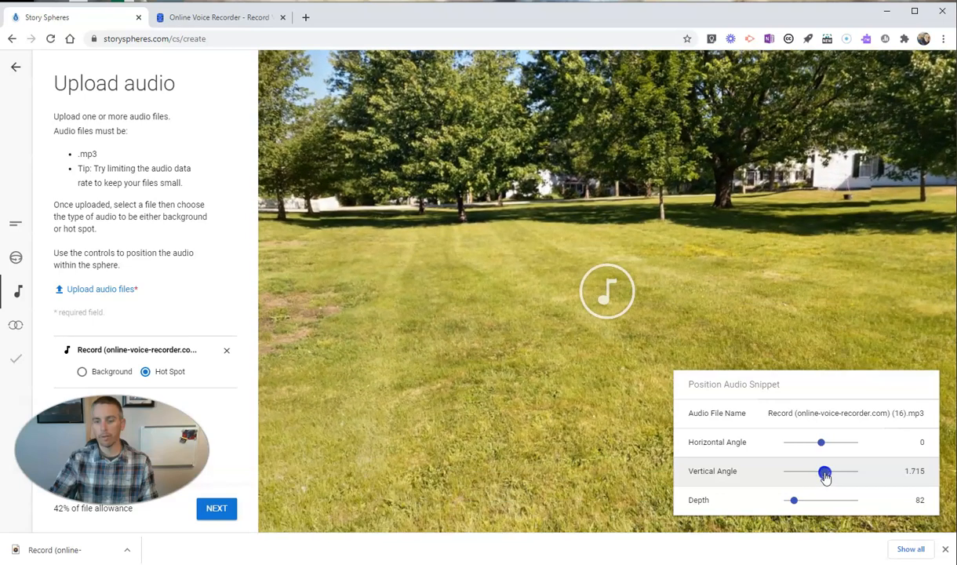
pyautogui.moveTo(825, 470); pyautogui.dragTo(821, 471)
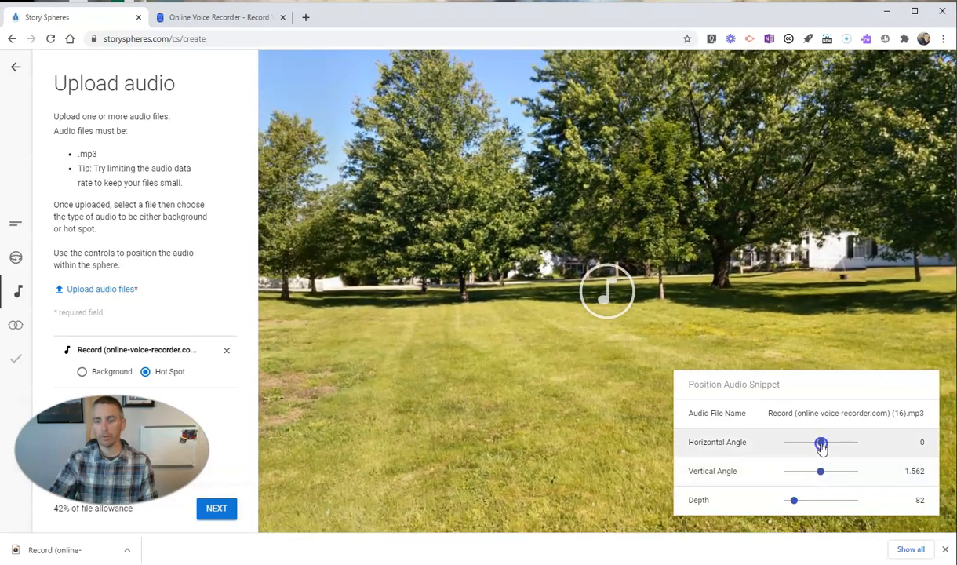
pyautogui.moveTo(820, 441); pyautogui.dragTo(820, 441)
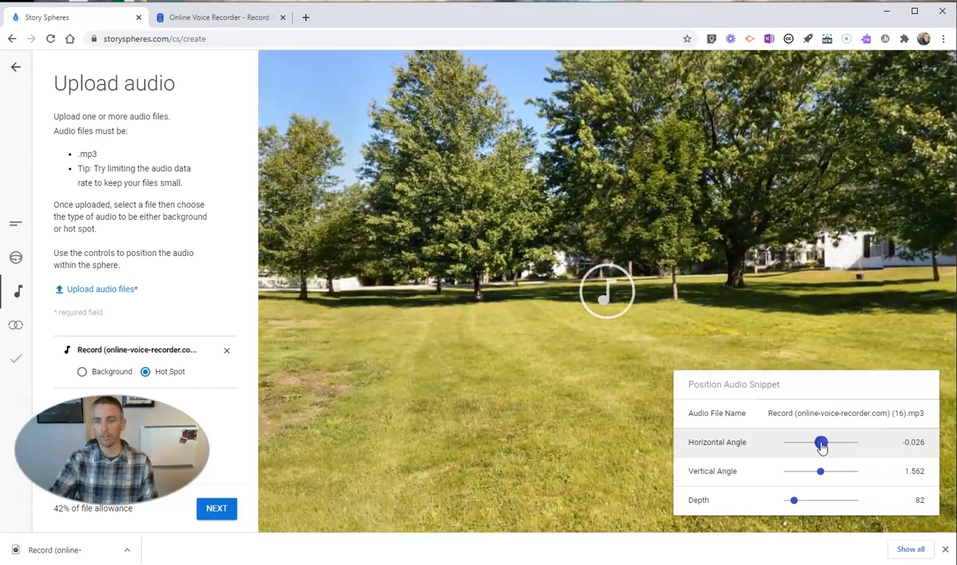
pyautogui.moveTo(821, 442); pyautogui.dragTo(808, 442)
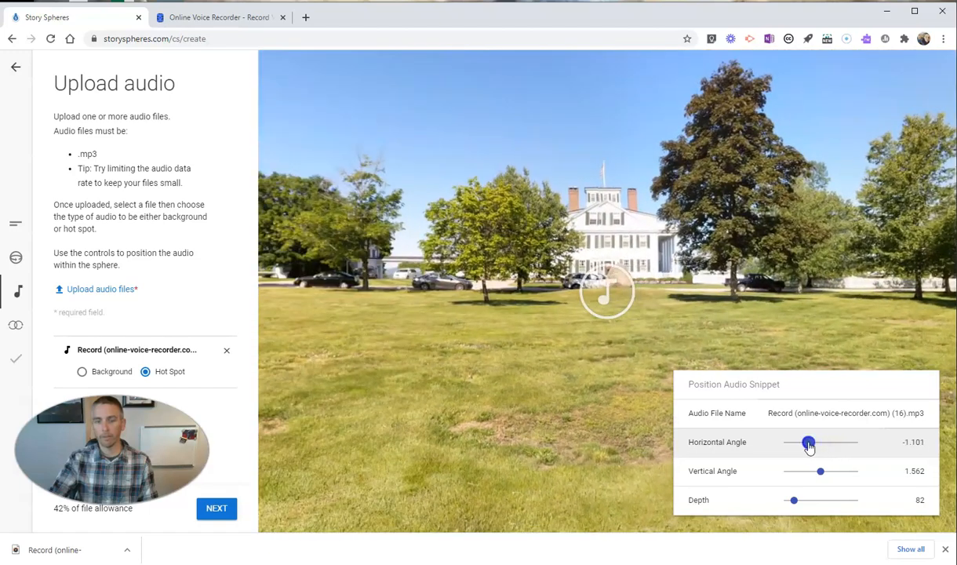
pyautogui.moveTo(808, 442); pyautogui.dragTo(810, 441)
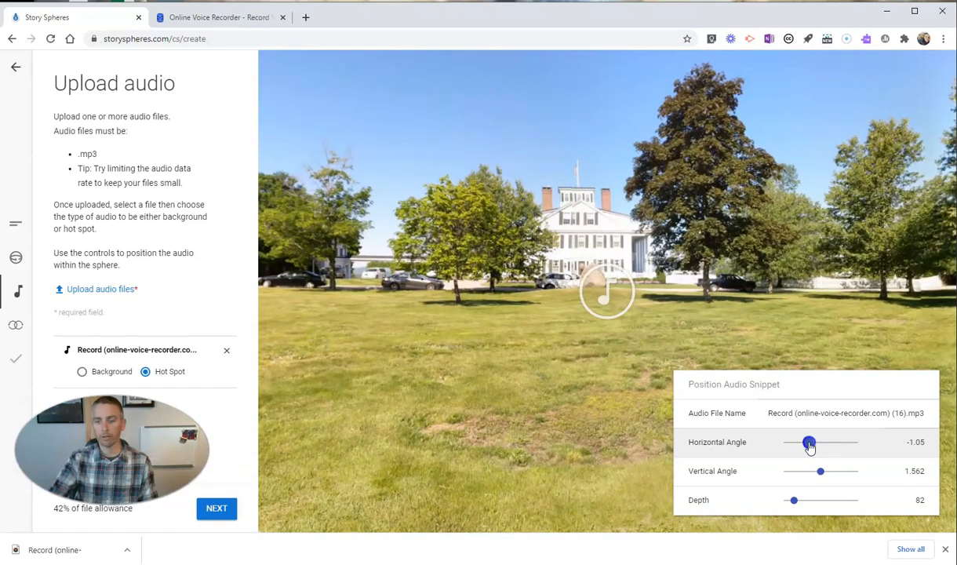
pyautogui.moveTo(808, 442); pyautogui.dragTo(812, 441)
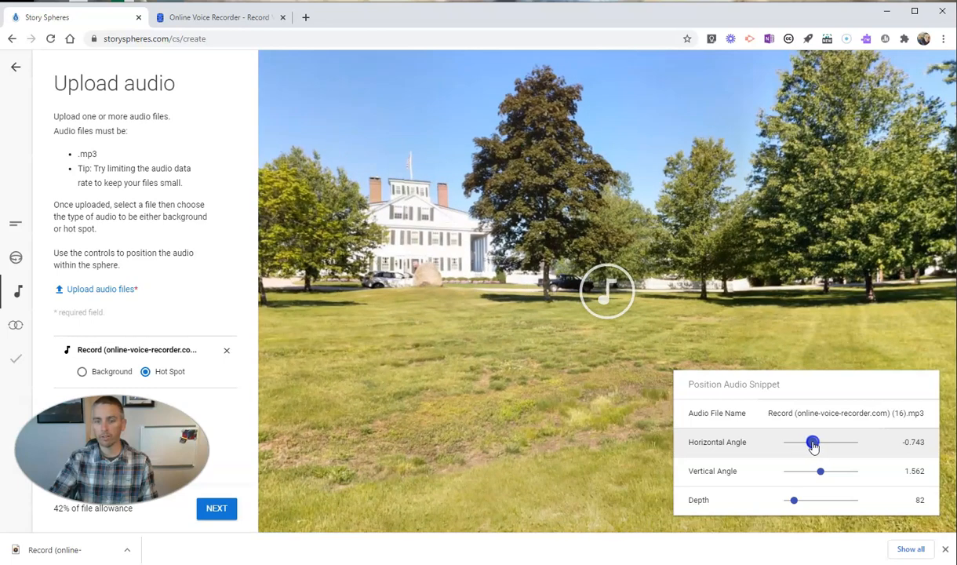
pyautogui.moveTo(813, 442); pyautogui.dragTo(808, 441)
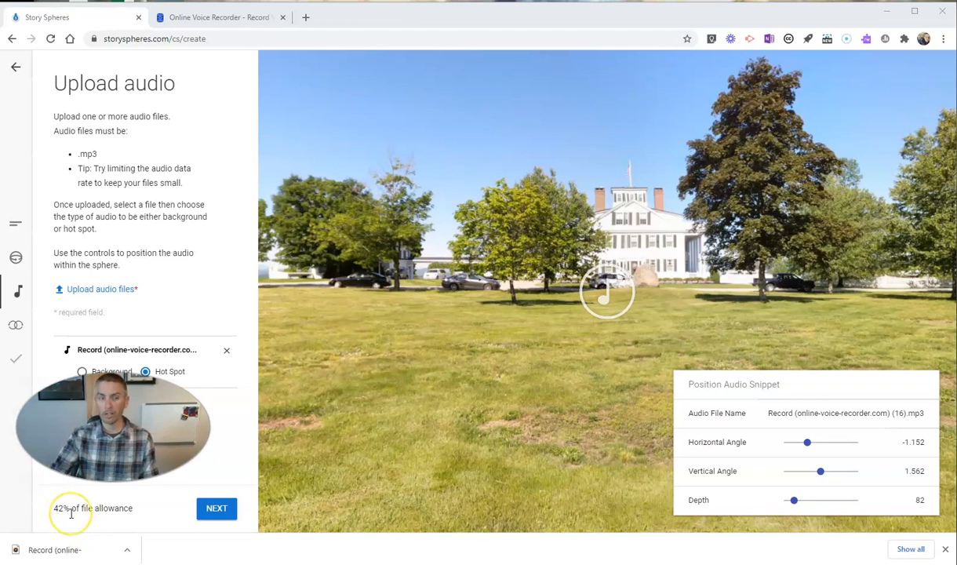
pyautogui.moveTo(15, 338)
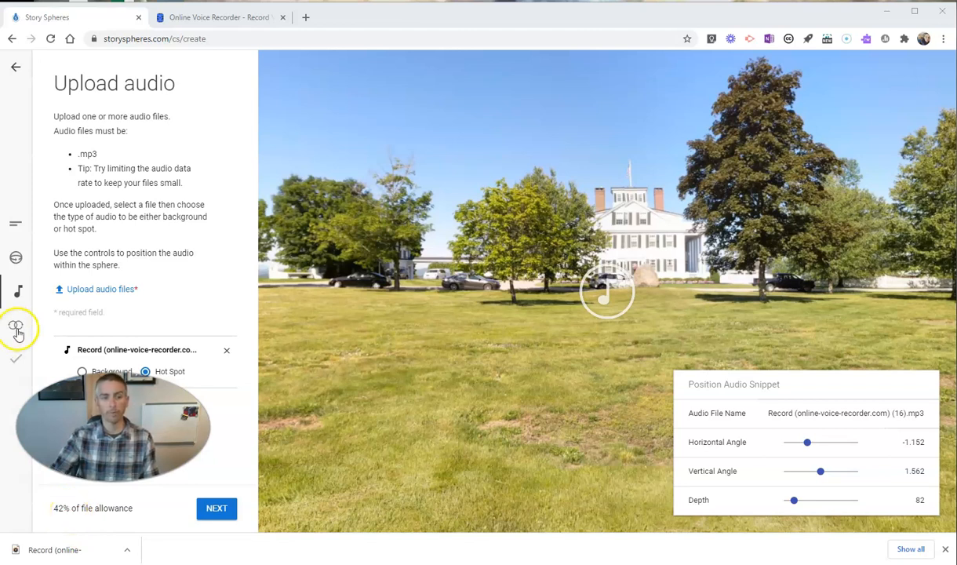
# Skip linking other spheres, save the sphere, and open its embed options.
pyautogui.click(13, 335)
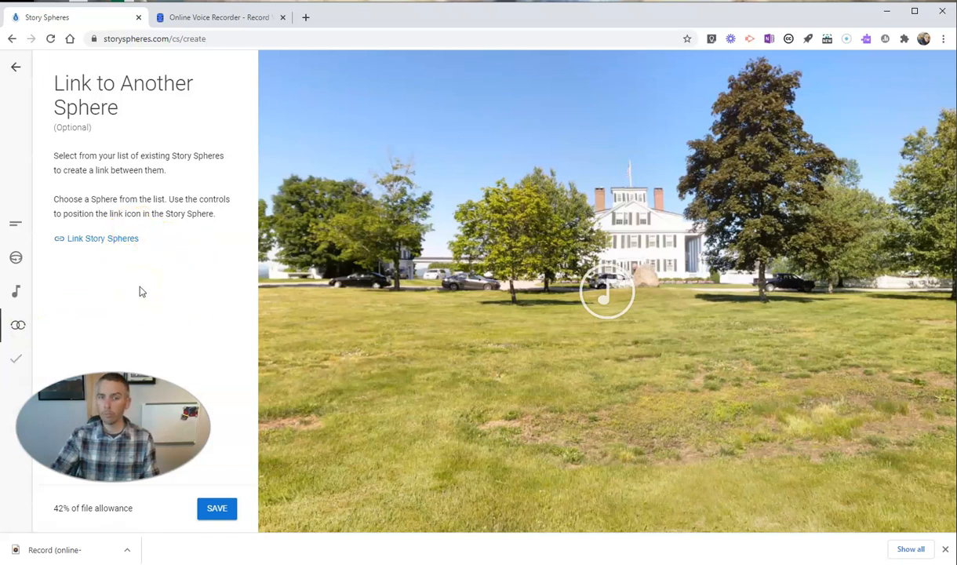
pyautogui.moveTo(569, 314)
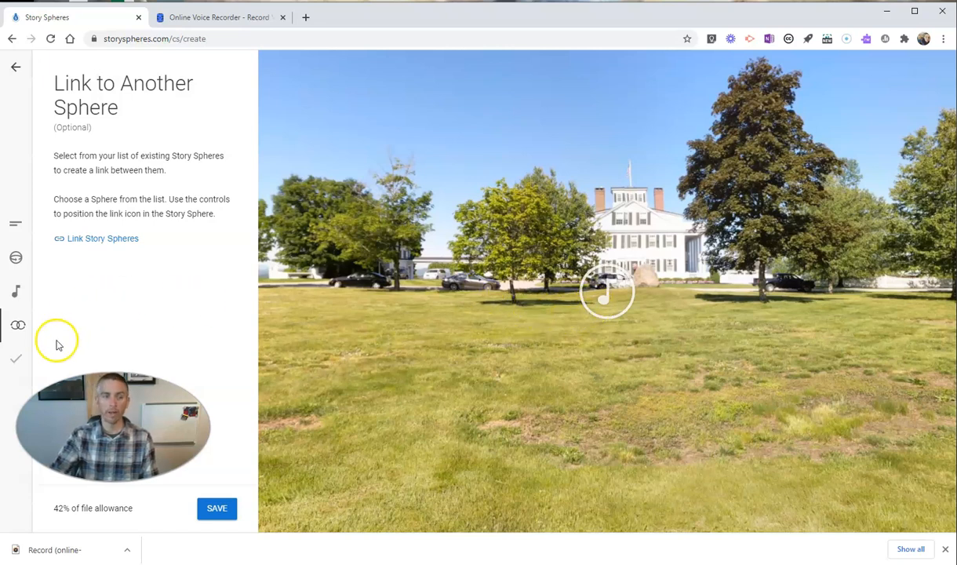
pyautogui.click(217, 507)
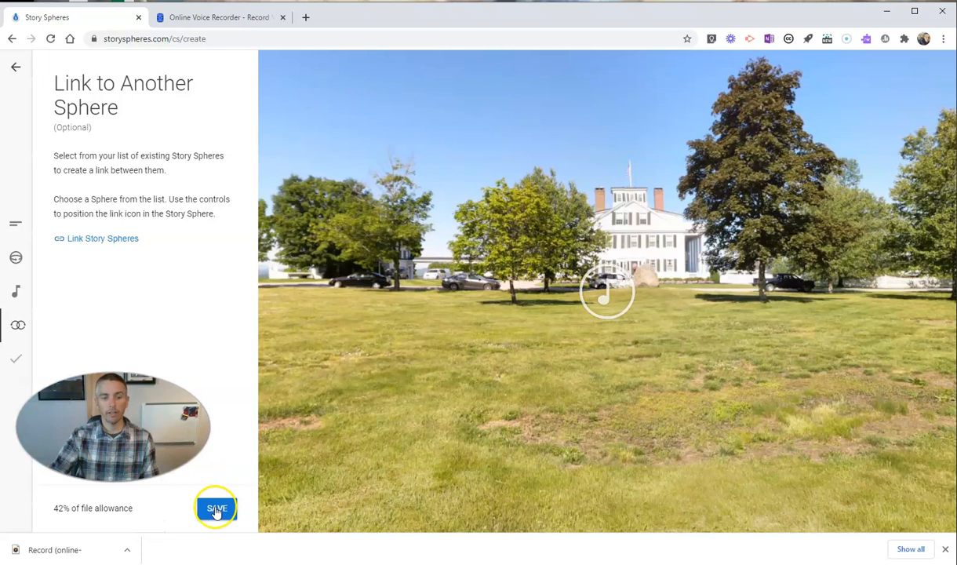
pyautogui.click(216, 508)
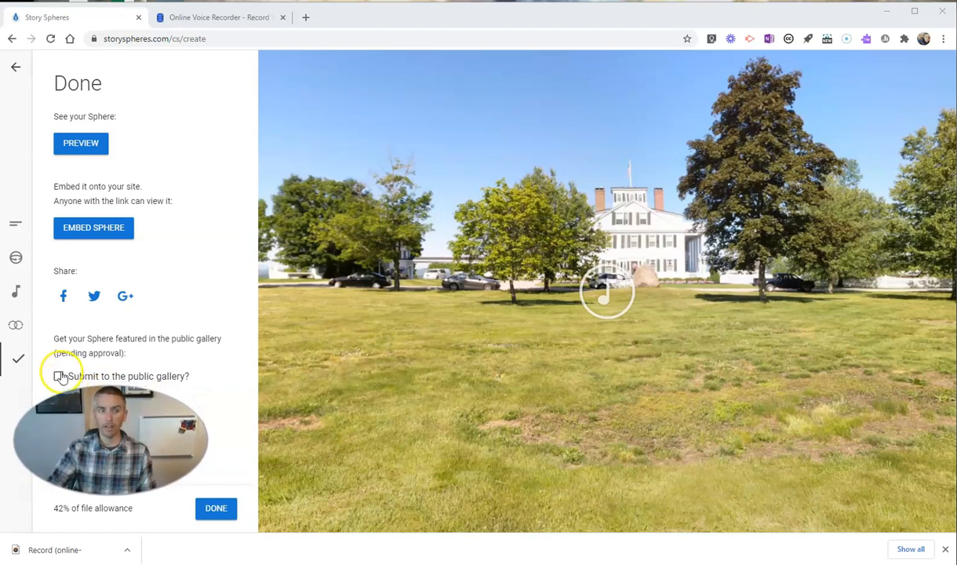
pyautogui.moveTo(108, 231)
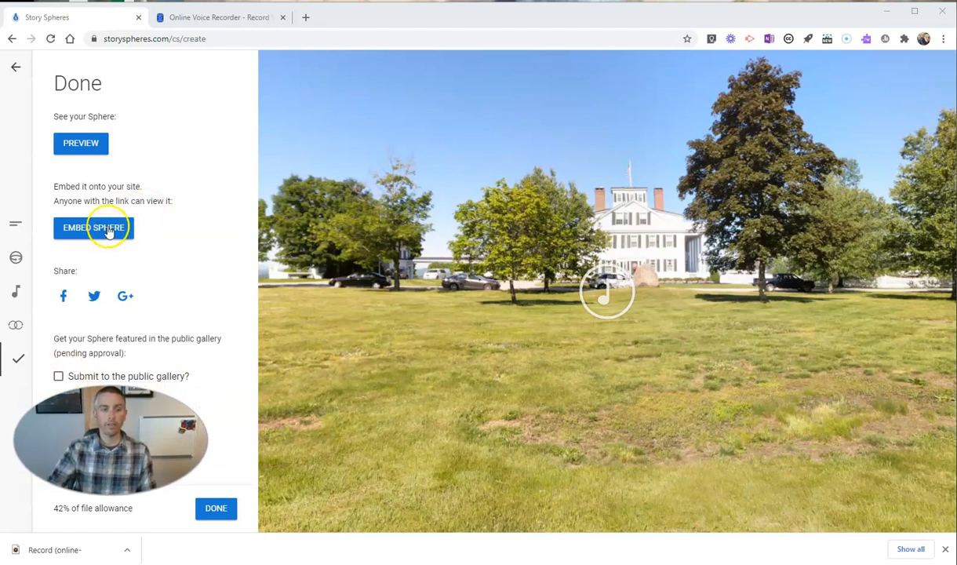
pyautogui.click(93, 227)
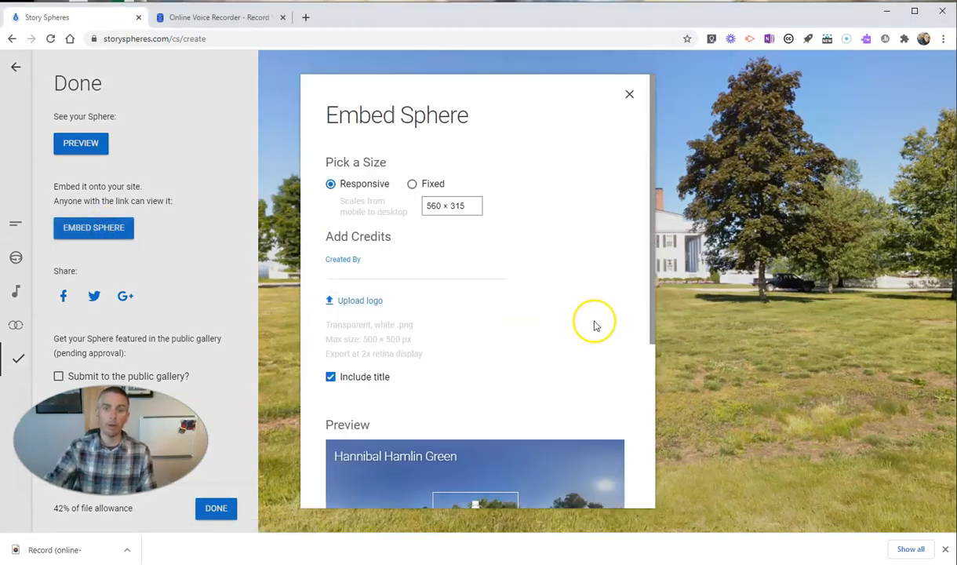
# Scroll to the Link box and select the sphere's full iframe embed code.
pyautogui.scroll(-3)
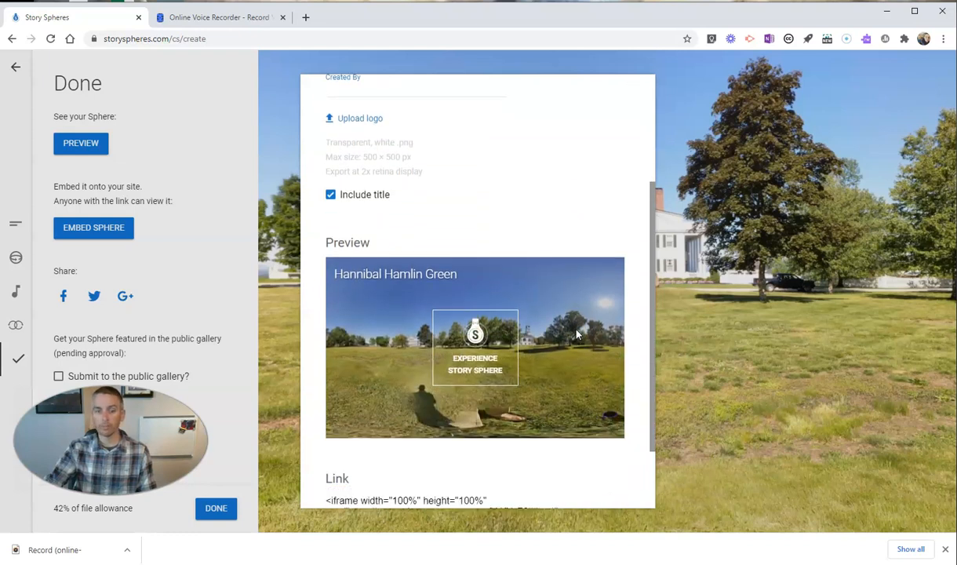
pyautogui.scroll(-3)
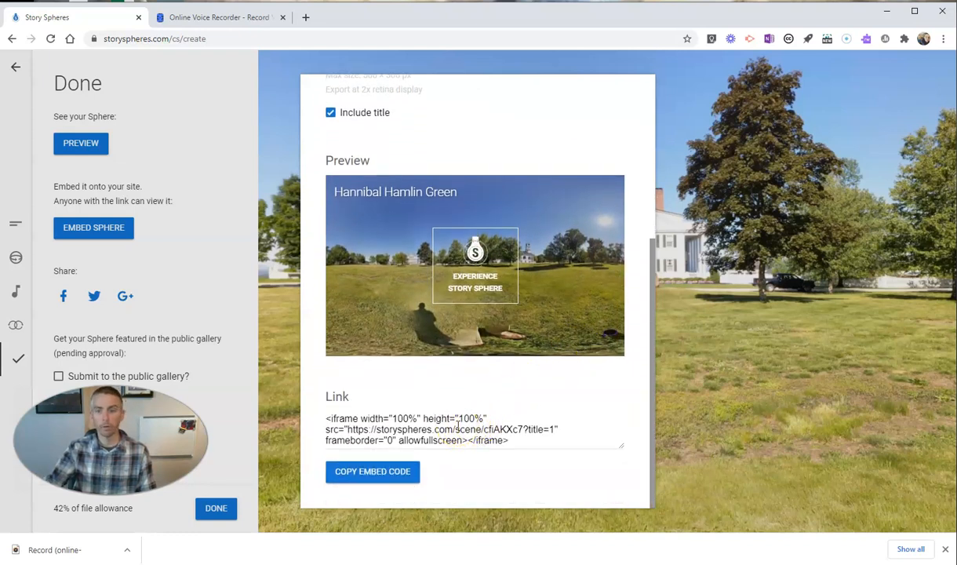
pyautogui.tripleClick(447, 429)
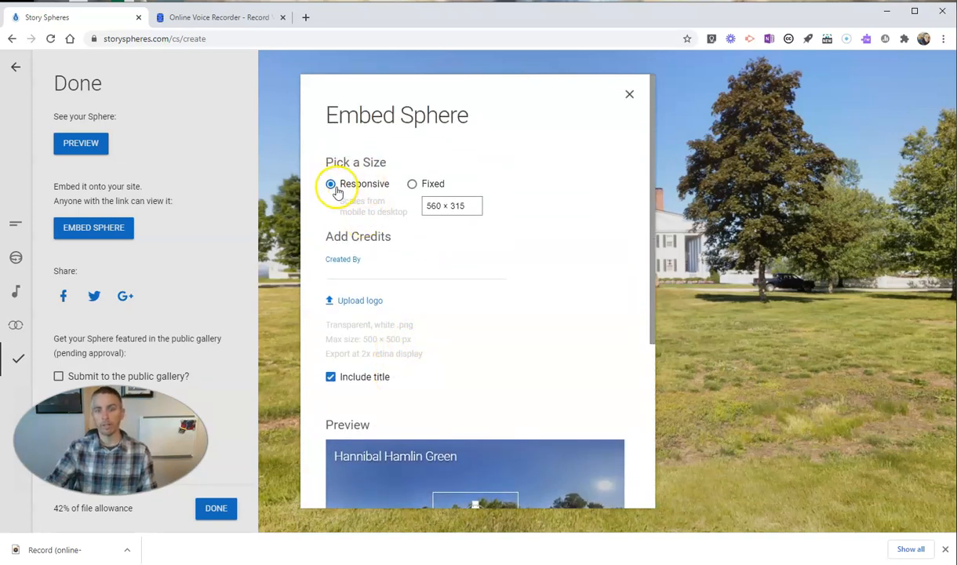
pyautogui.moveTo(415, 184)
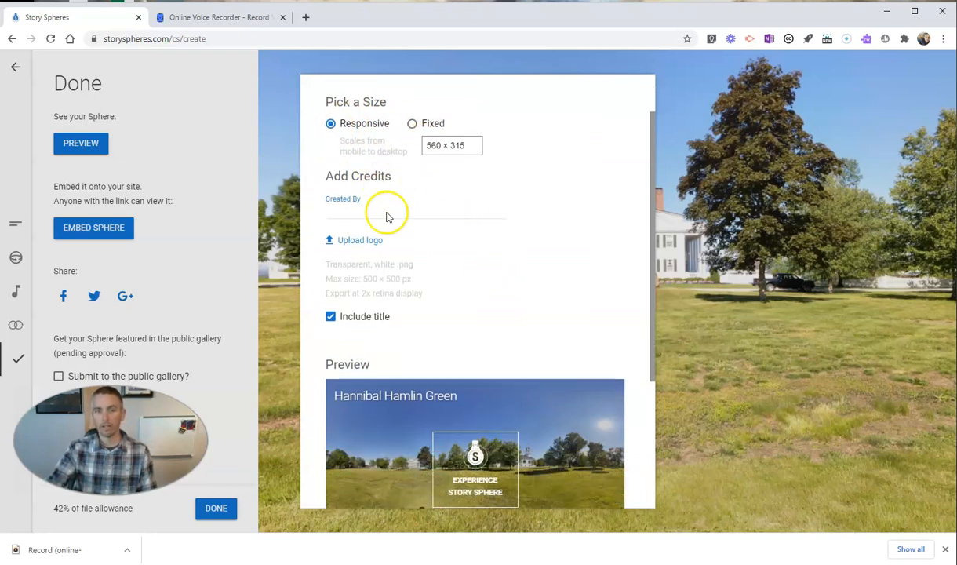
pyautogui.scroll(-3)
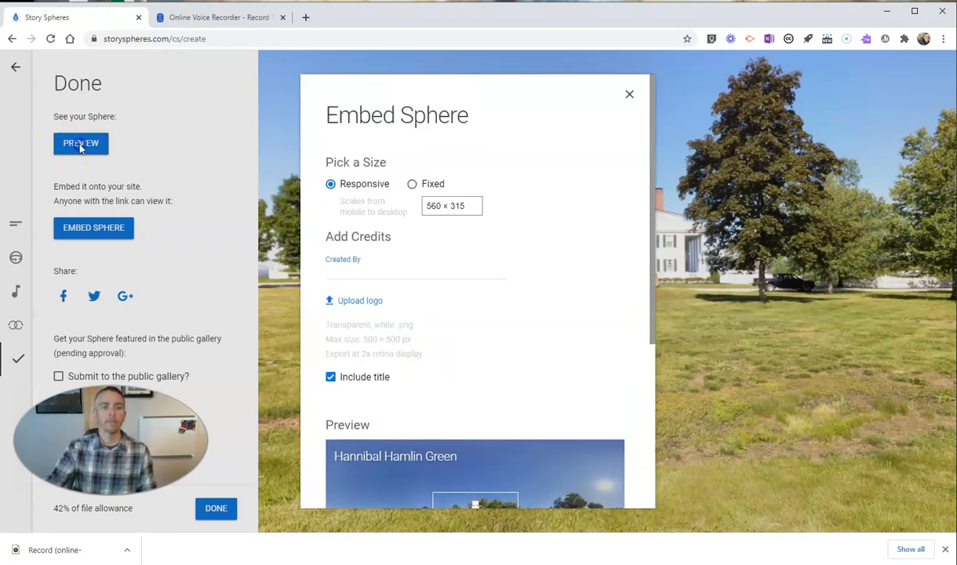
# Dismiss the embed code, preview the Hannibal Hamlin Green sphere, and pan across the green.
pyautogui.click(629, 94)
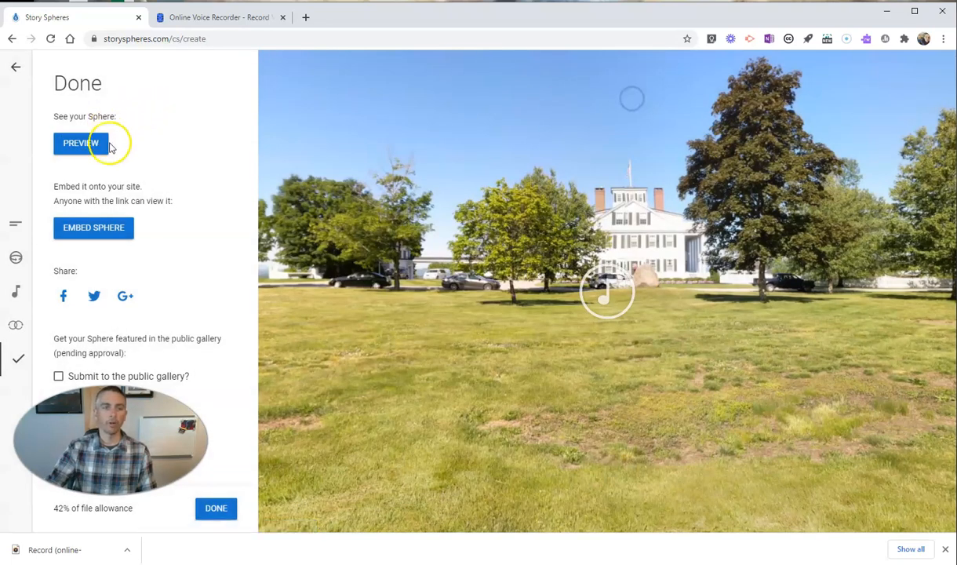
pyautogui.click(81, 143)
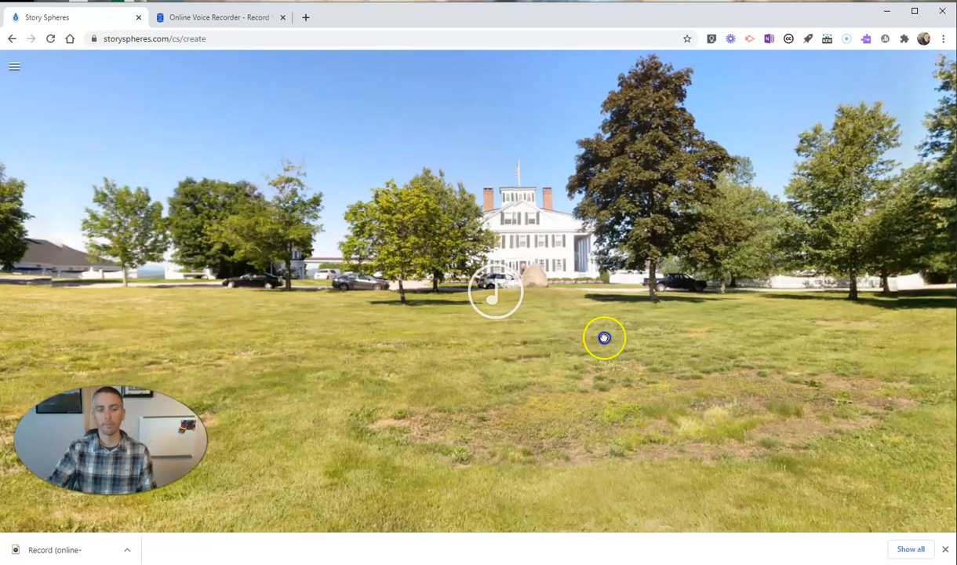
pyautogui.moveTo(604, 337); pyautogui.dragTo(491, 327)
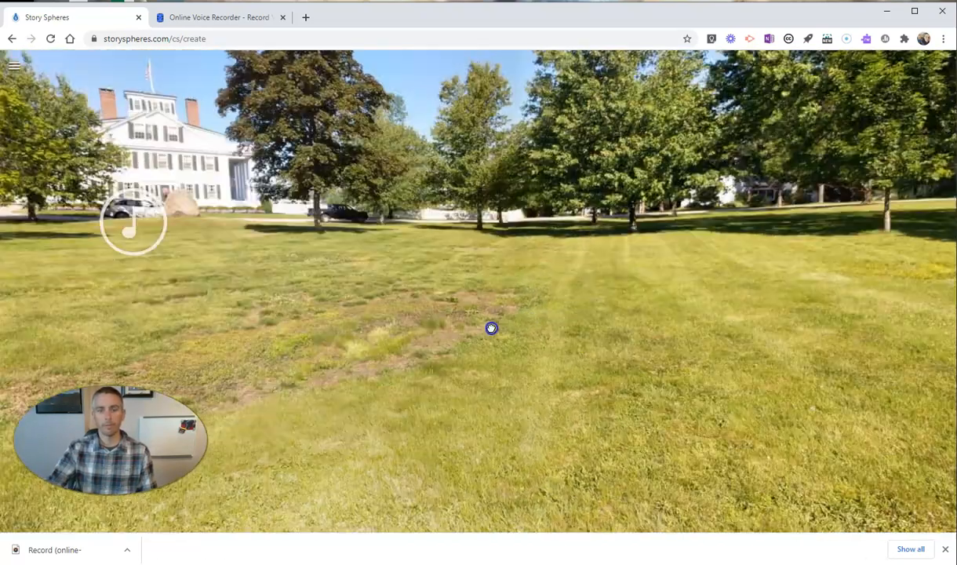